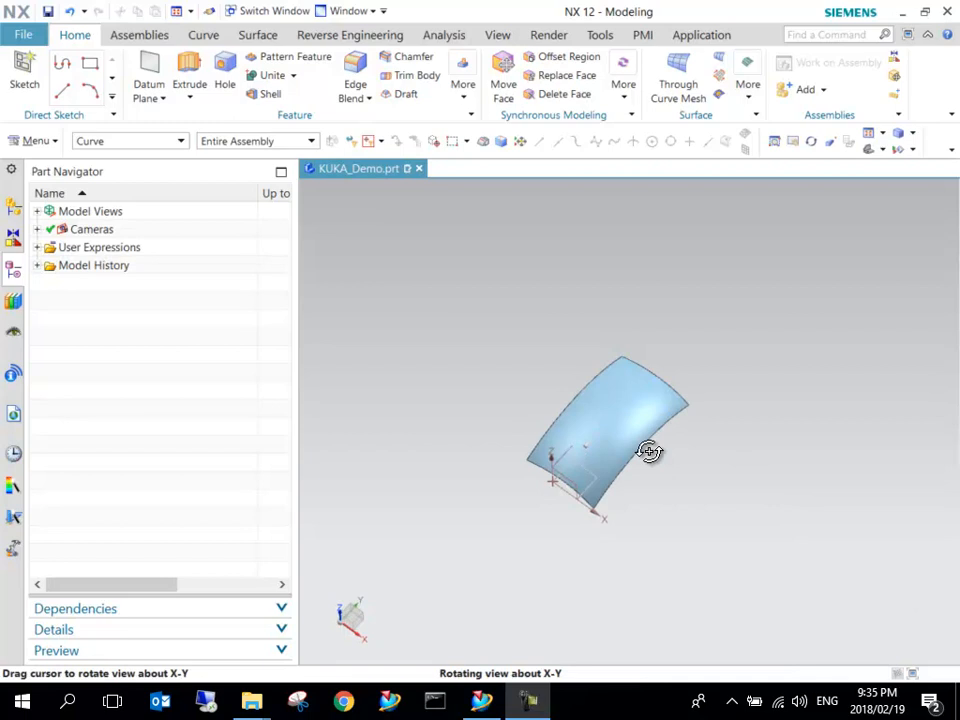
Inspect the curved surface, then switch to Manufacturing with a cam_general / mill_planar setup.
{"action": "left_click_drag", "start_coordinate": [650, 452], "coordinate": [638, 410]}
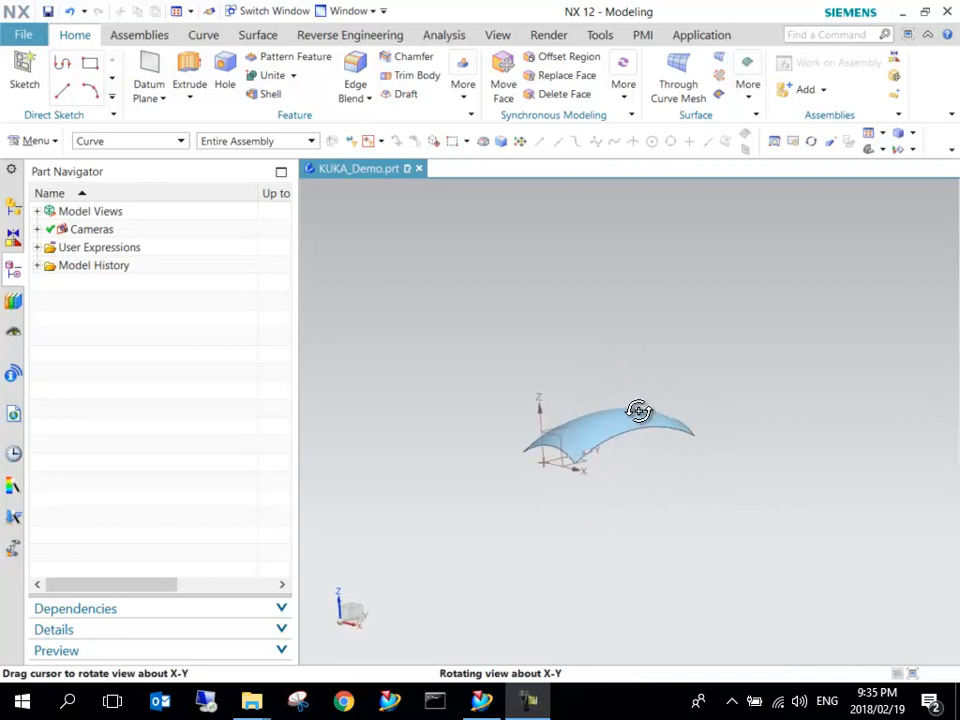
{"action": "left_click_drag", "start_coordinate": [640, 410], "coordinate": [756, 422]}
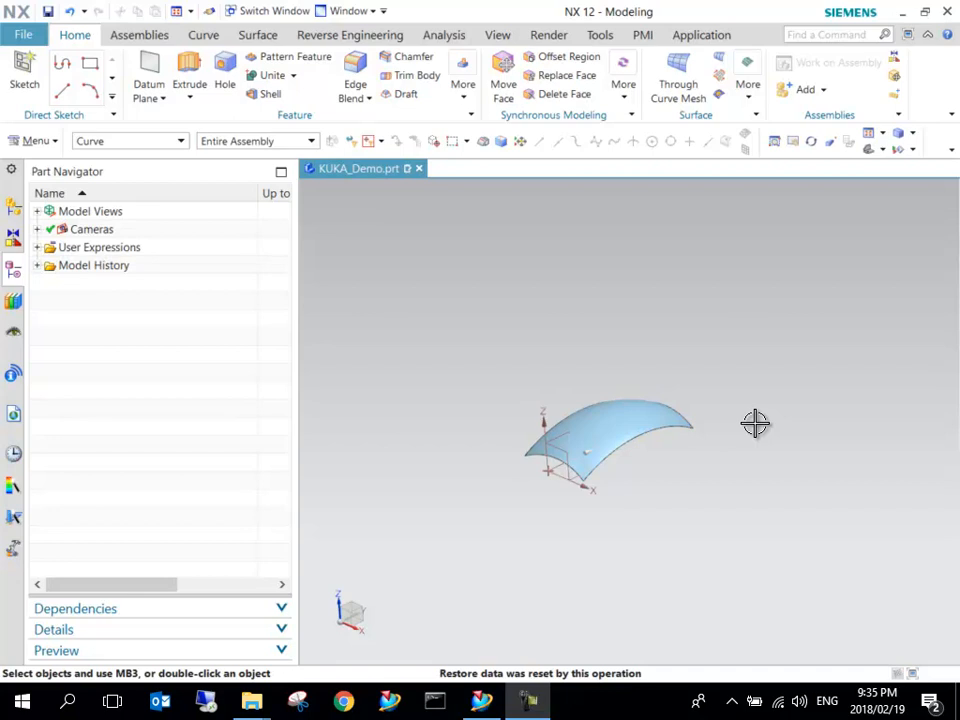
{"action": "mouse_move", "coordinate": [472, 548]}
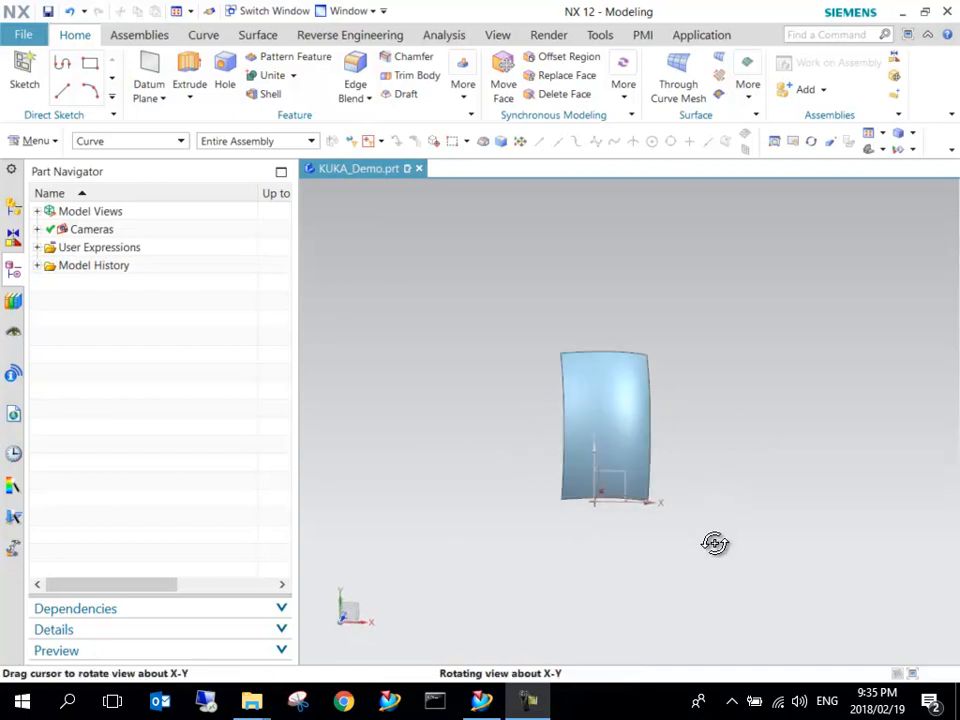
{"action": "left_click_drag", "start_coordinate": [716, 544], "coordinate": [624, 504]}
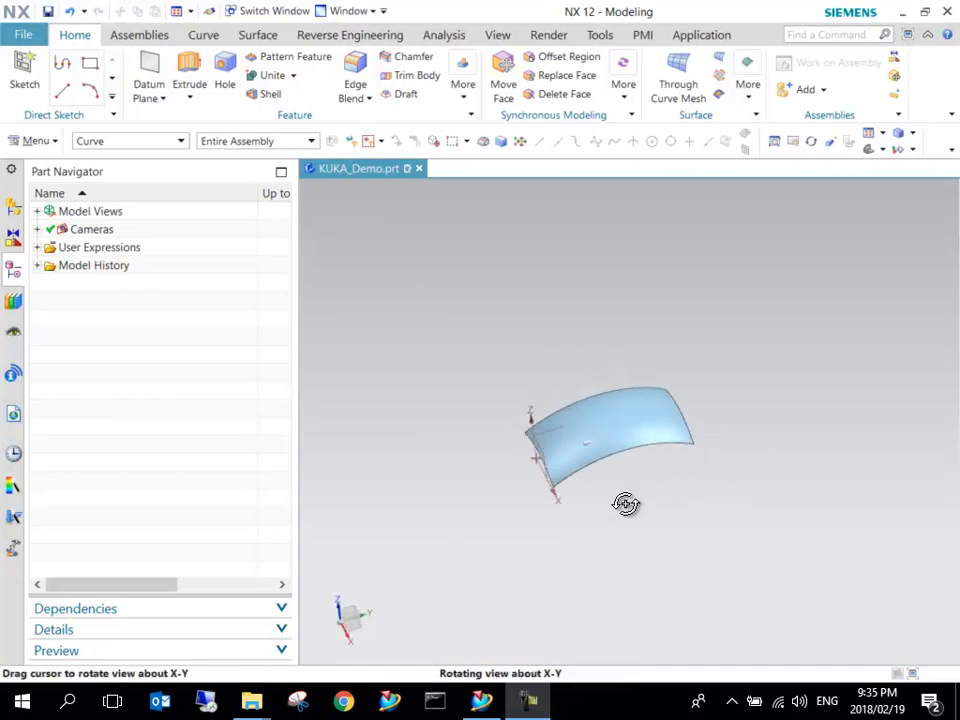
{"action": "left_click_drag", "start_coordinate": [624, 504], "coordinate": [644, 492]}
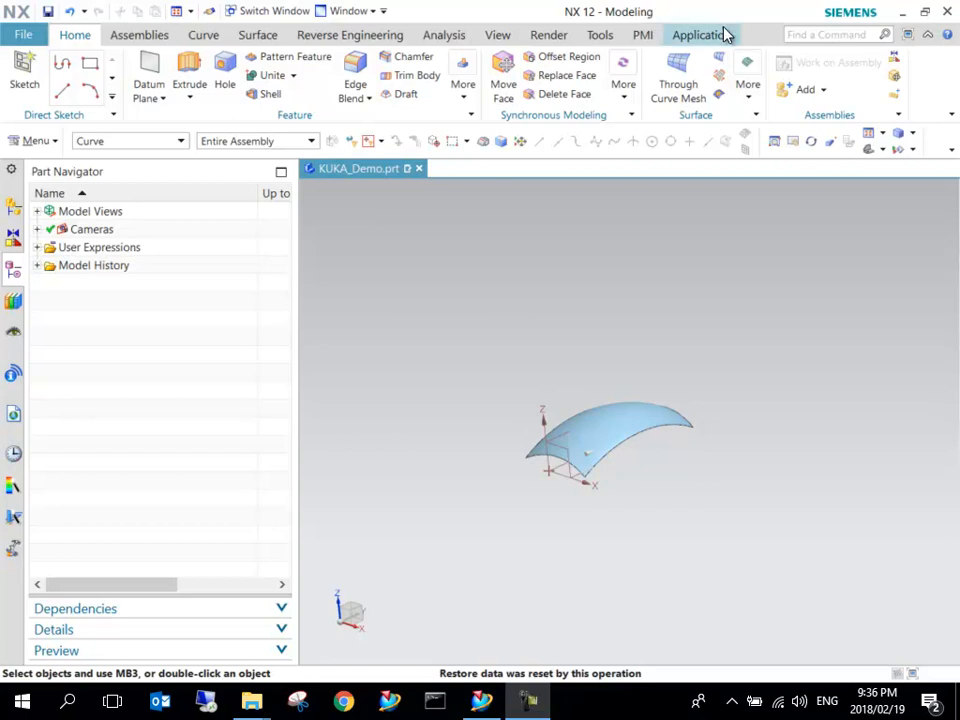
{"action": "left_click", "coordinate": [700, 34]}
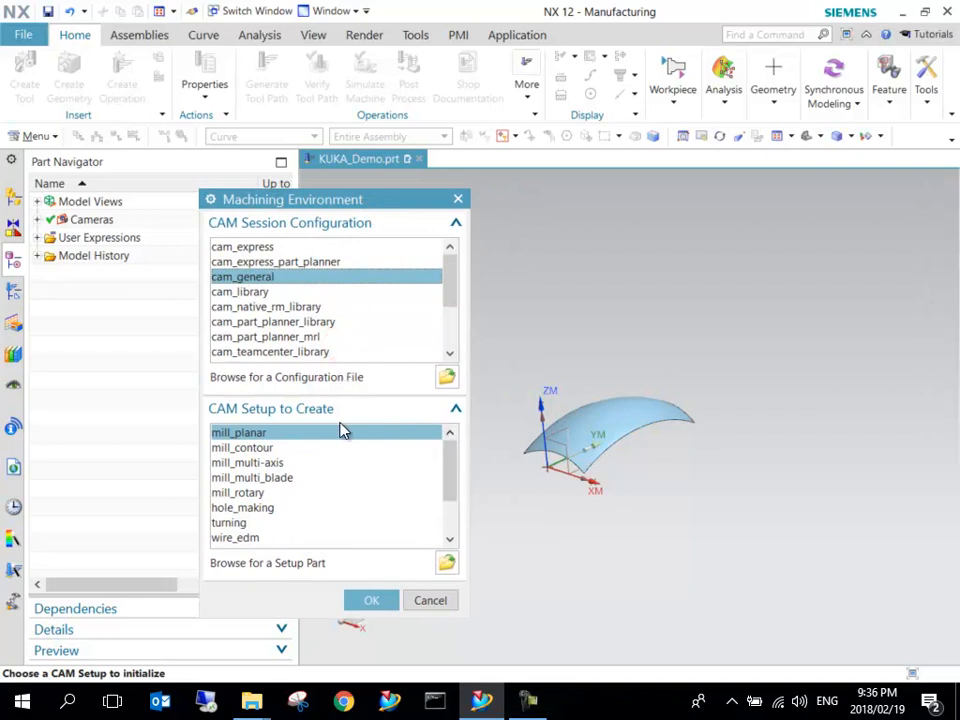
{"action": "mouse_move", "coordinate": [304, 448]}
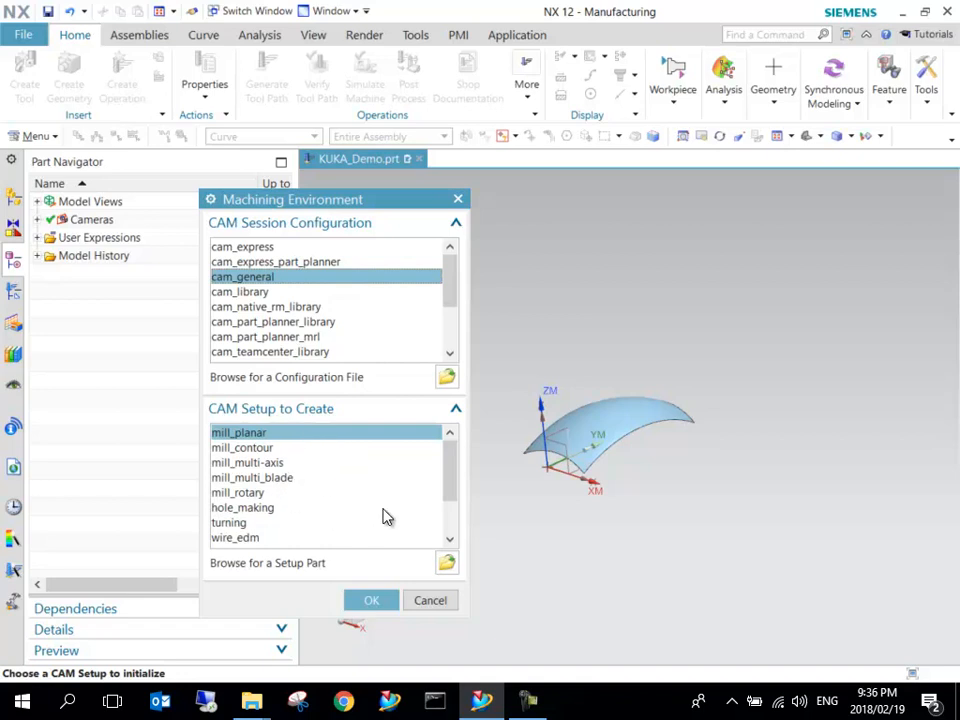
{"action": "left_click", "coordinate": [372, 600]}
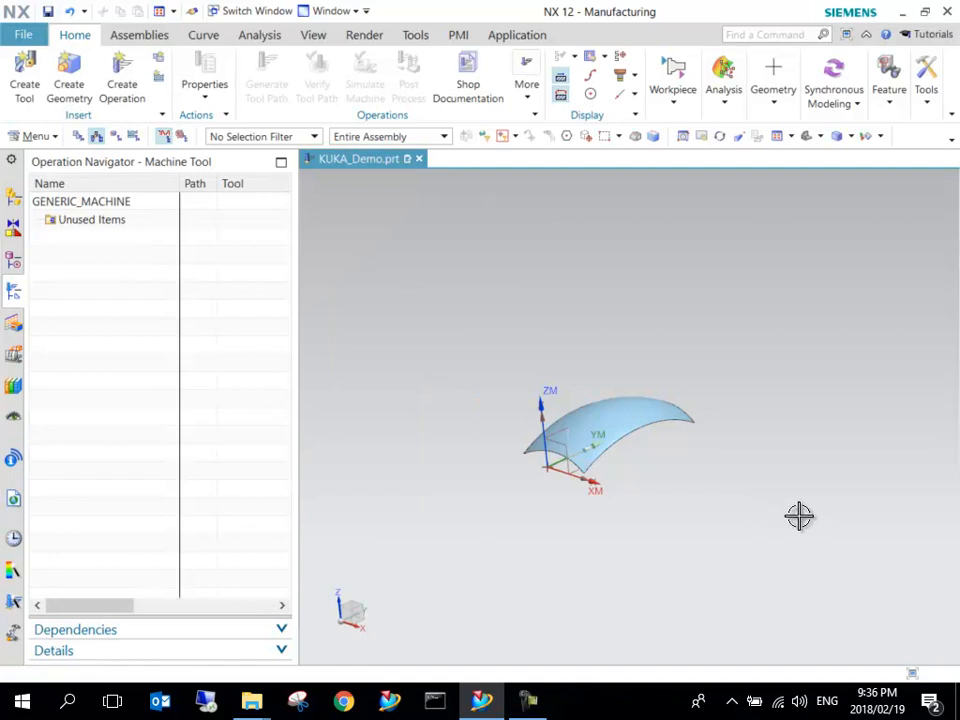
{"action": "mouse_move", "coordinate": [712, 472]}
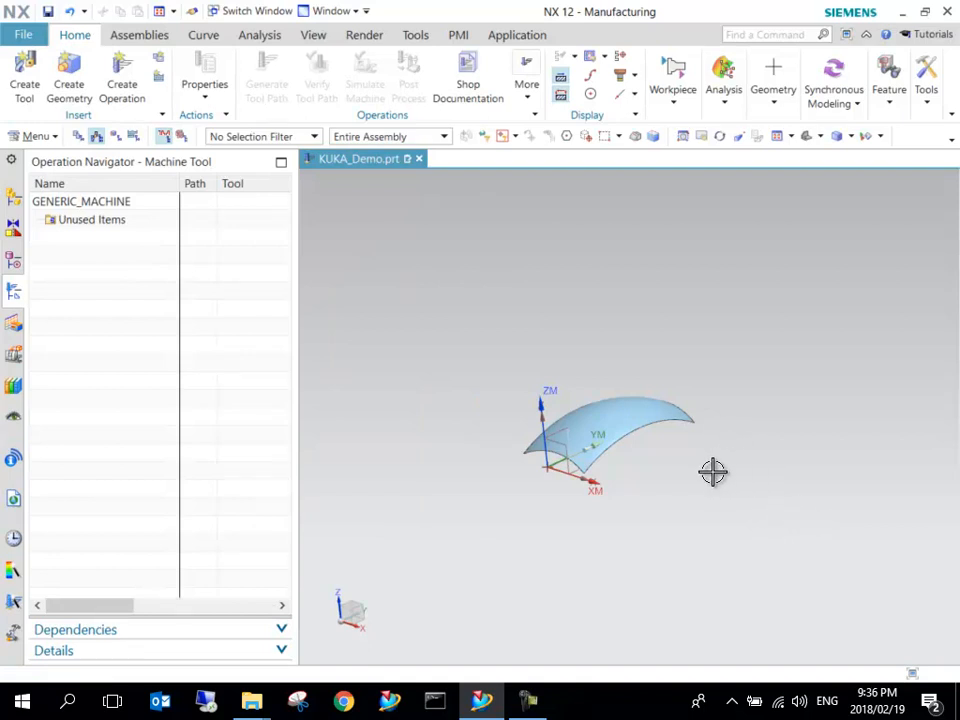
{"action": "left_click_drag", "start_coordinate": [712, 472], "coordinate": [670, 404]}
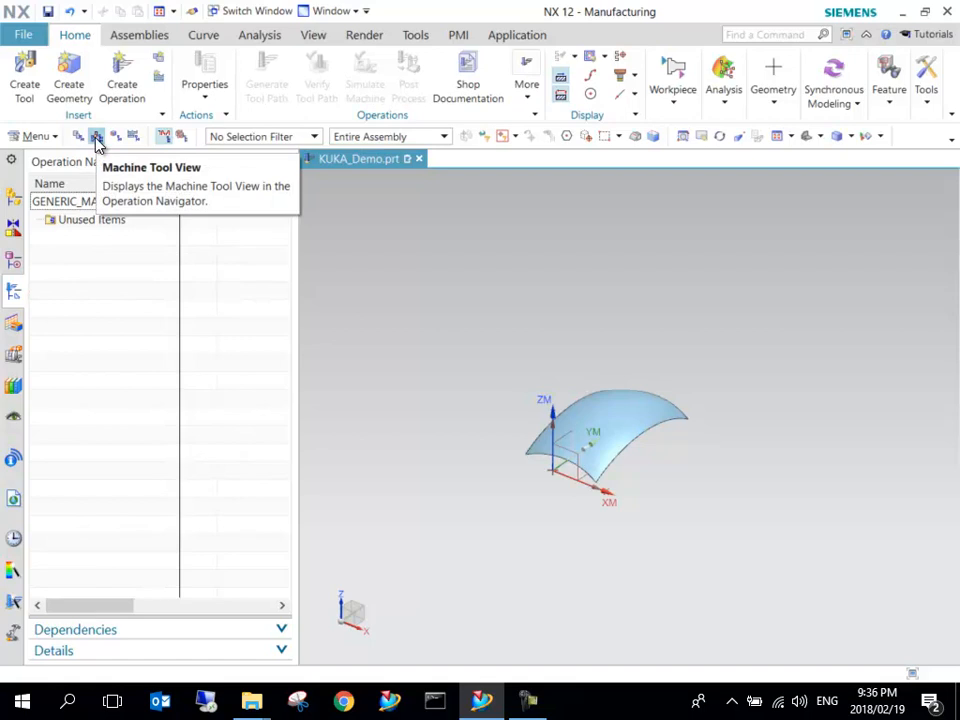
{"action": "left_click", "coordinate": [96, 136]}
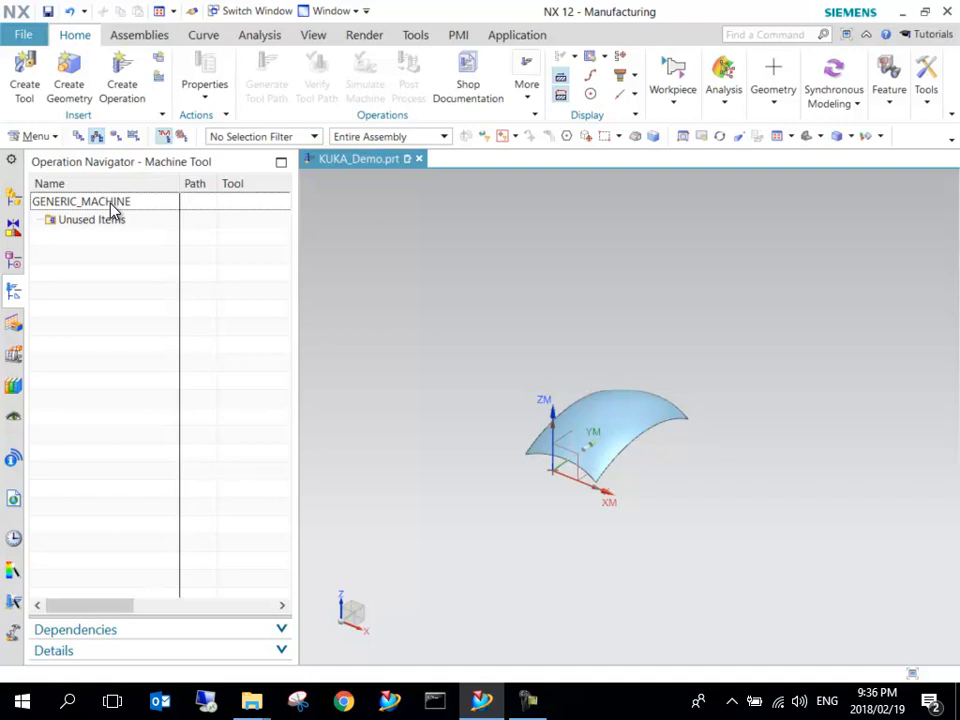
Retrieve the kuka_KR16 six-axis robot from the machine library in place of GENERIC_MACHINE.
{"action": "double_click", "coordinate": [82, 200]}
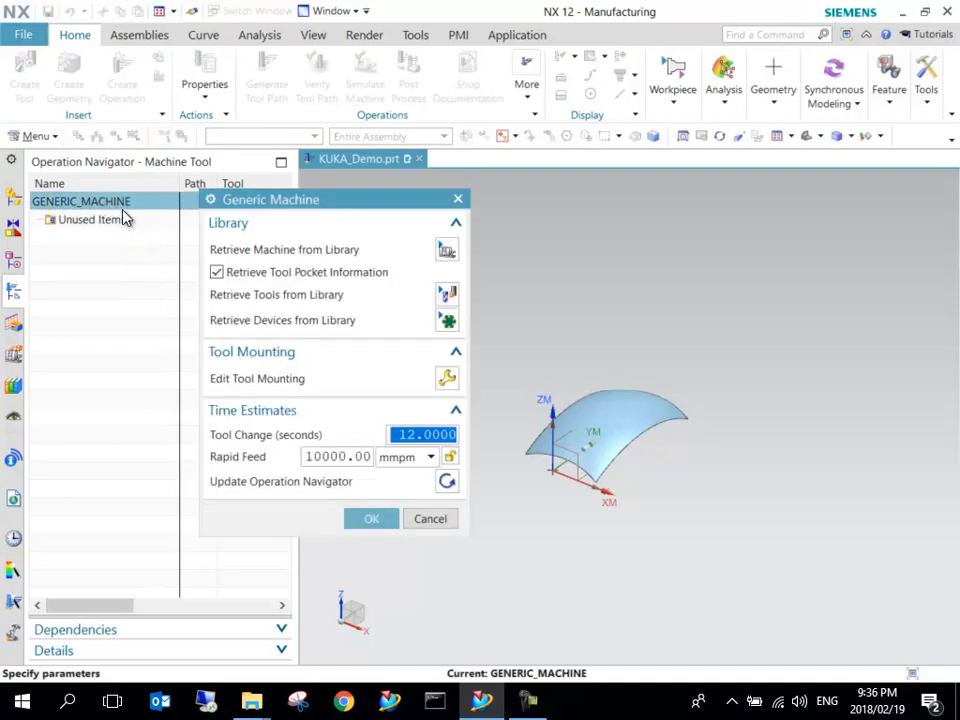
{"action": "left_click", "coordinate": [448, 248]}
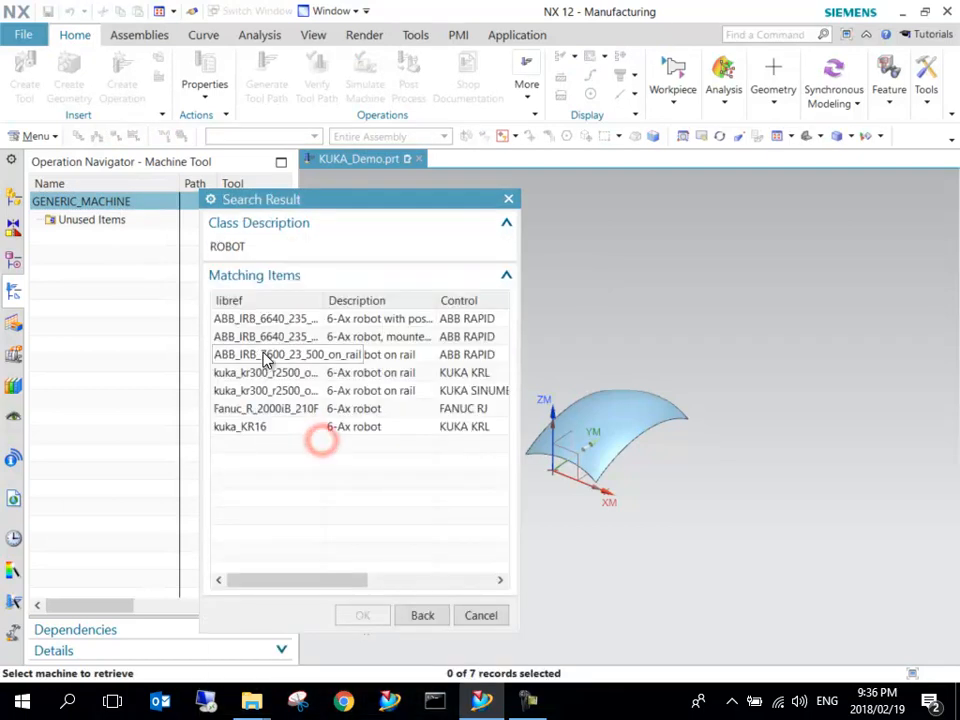
{"action": "left_click", "coordinate": [240, 426]}
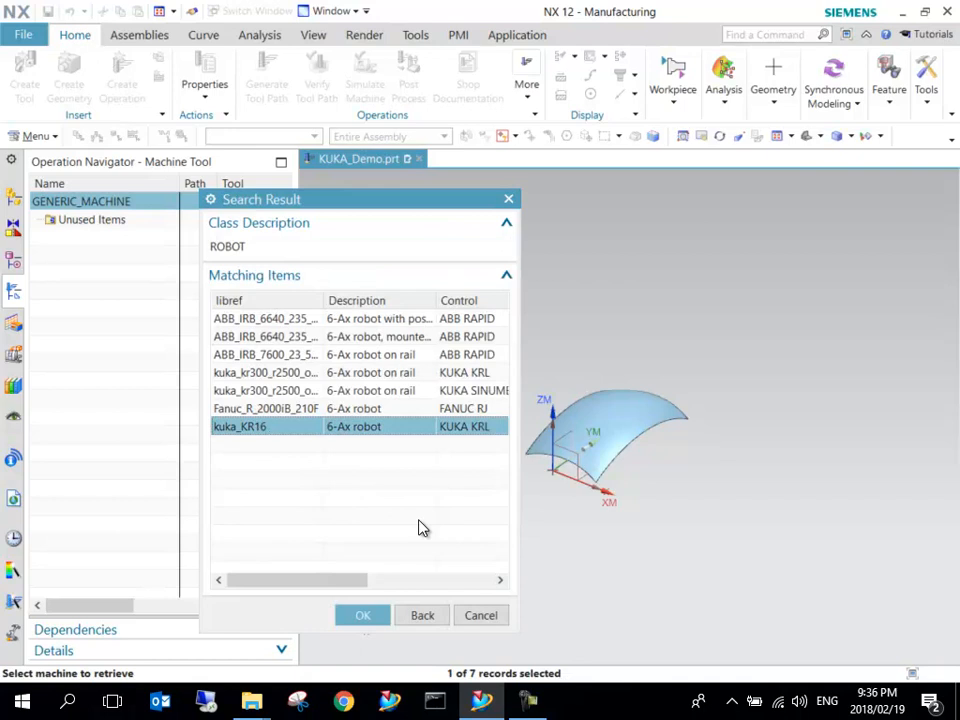
{"action": "left_click", "coordinate": [362, 616]}
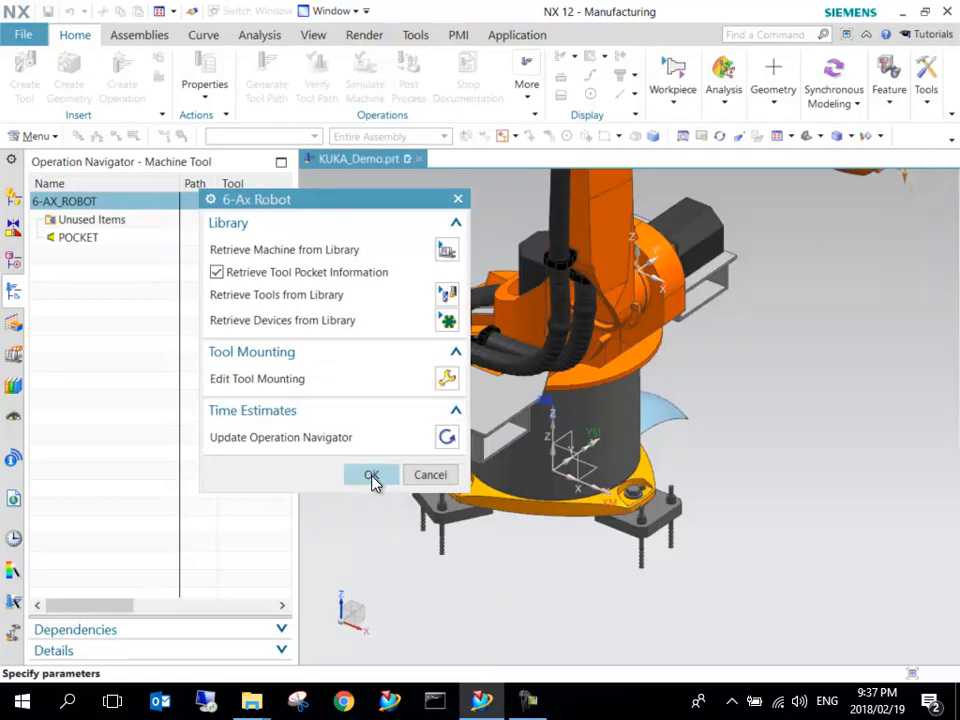
{"action": "left_click", "coordinate": [372, 474]}
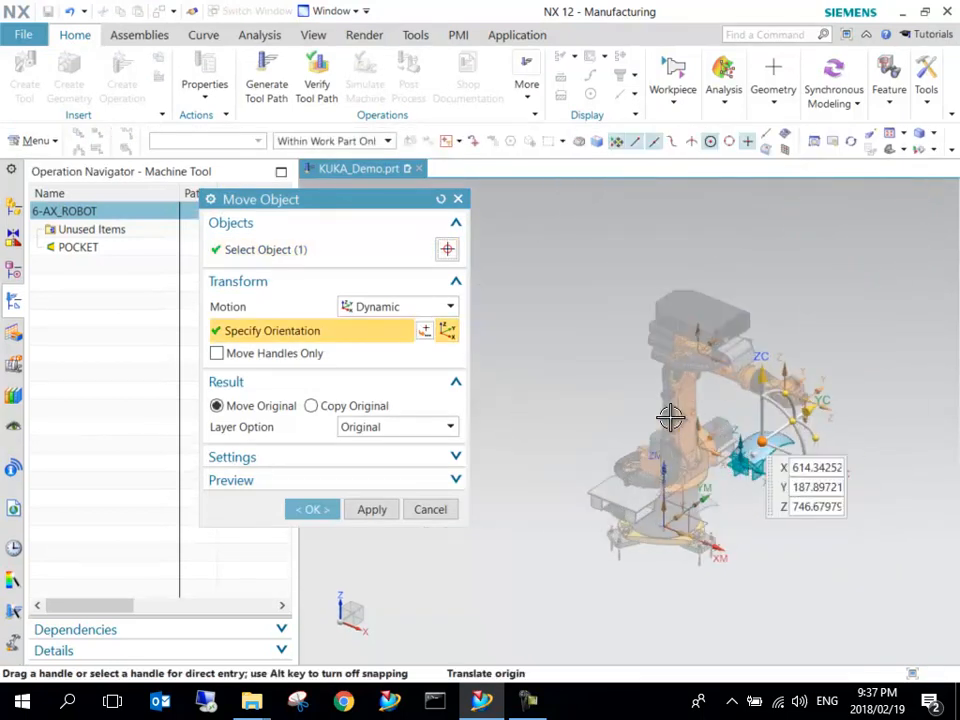
Drag the curved surface with Move Object so it sits in front of the robot arm.
{"action": "left_click_drag", "start_coordinate": [670, 414], "coordinate": [664, 410]}
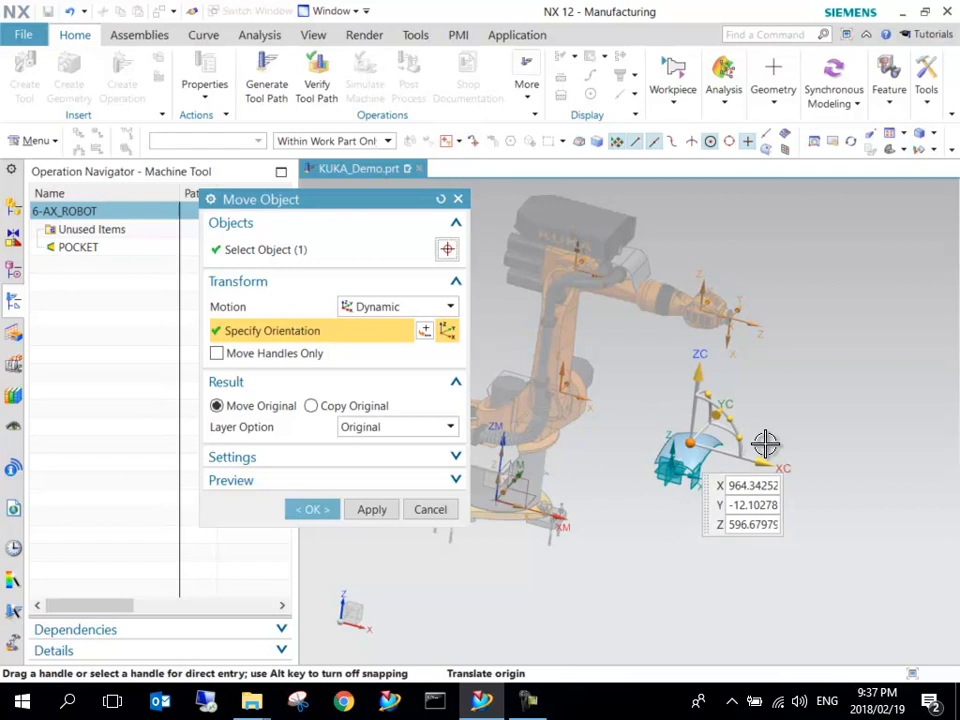
{"action": "left_click_drag", "start_coordinate": [764, 444], "coordinate": [728, 378]}
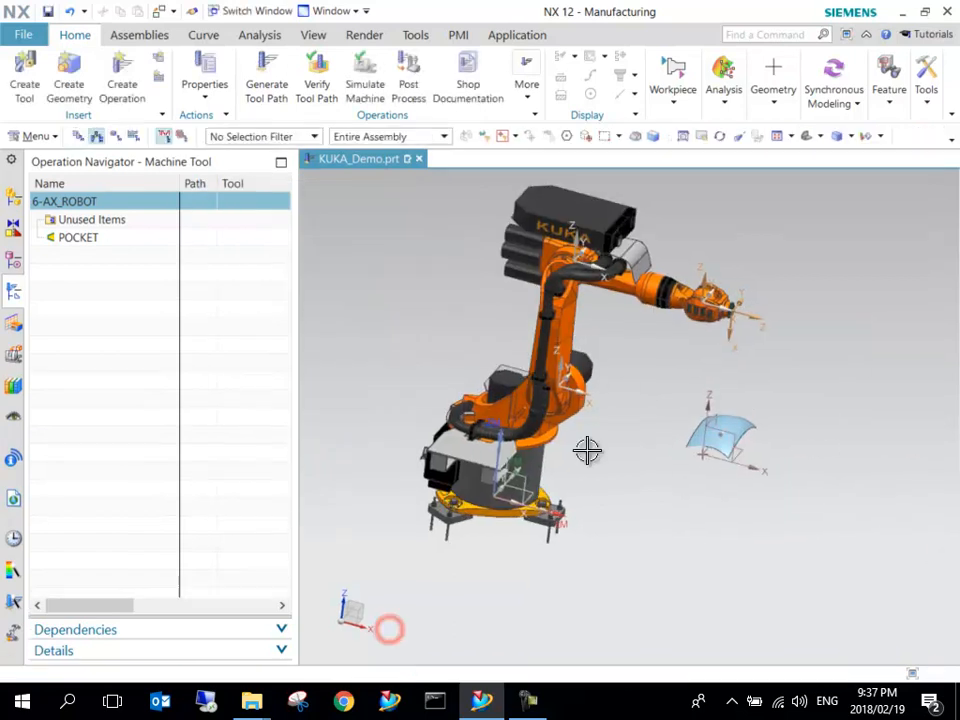
{"action": "left_click_drag", "start_coordinate": [588, 450], "coordinate": [572, 382]}
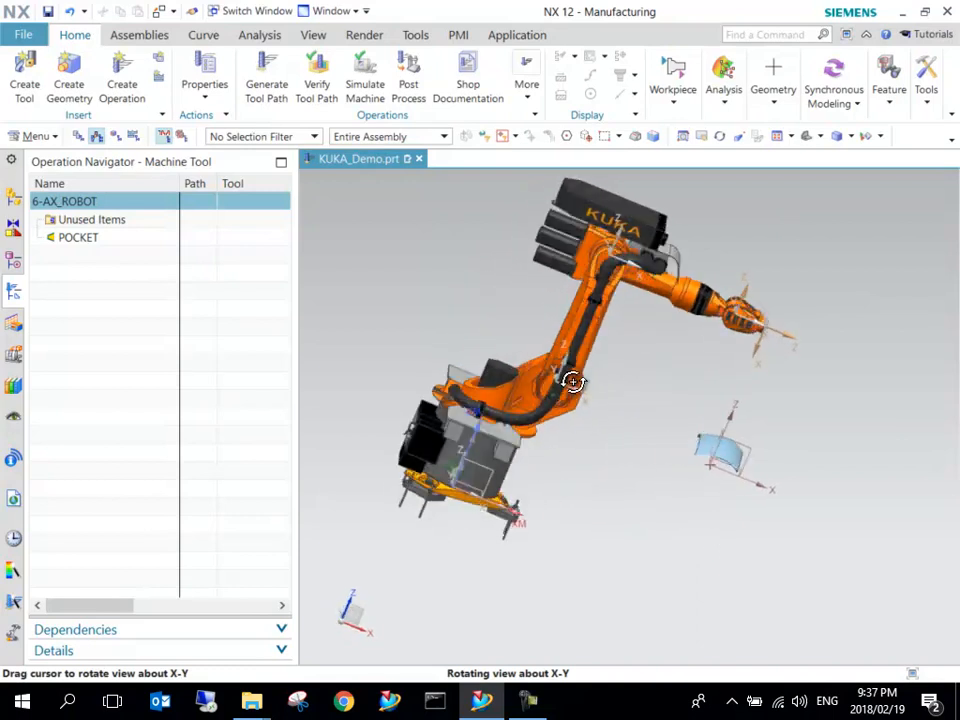
{"action": "left_click_drag", "start_coordinate": [572, 382], "coordinate": [524, 356]}
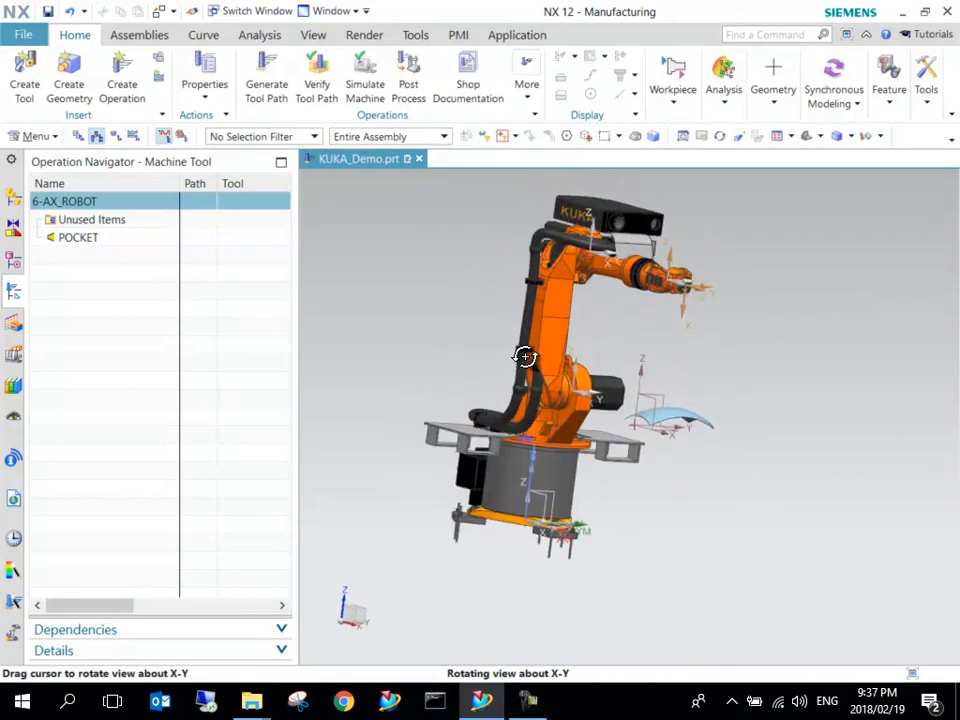
{"action": "left_click_drag", "start_coordinate": [524, 356], "coordinate": [700, 430]}
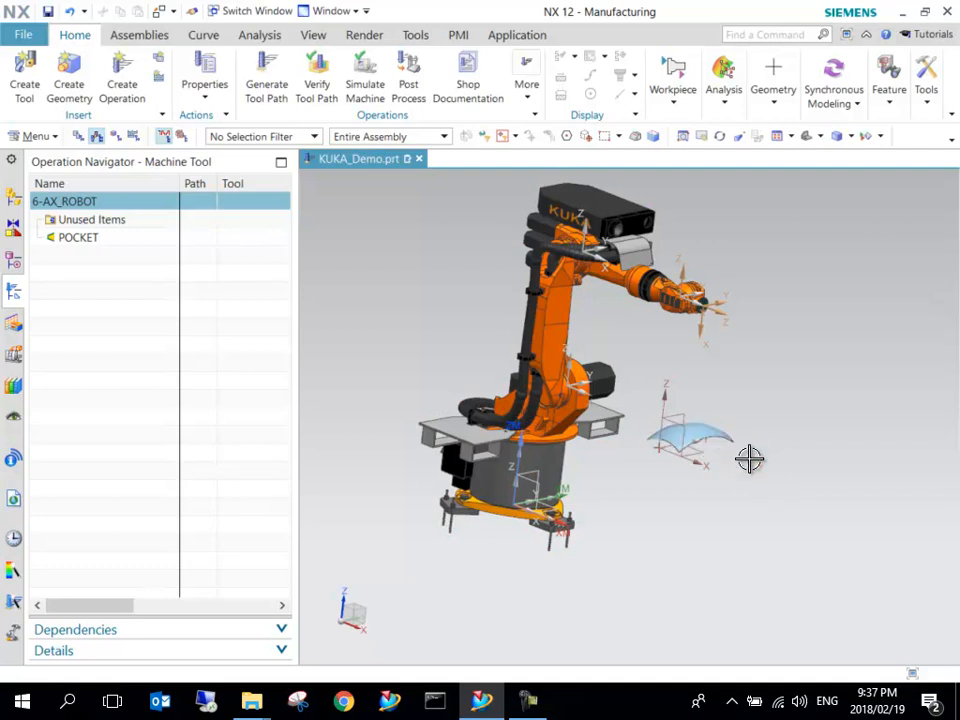
{"action": "mouse_move", "coordinate": [784, 490]}
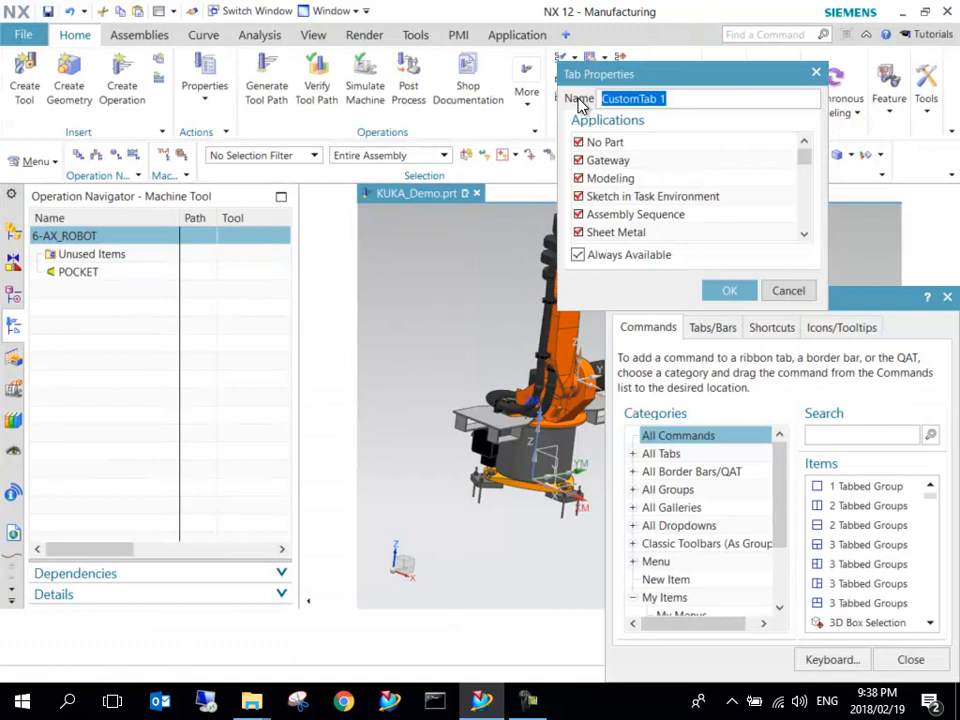
Name the new ribbon tab Robotic and enable it for the chosen applications in Tab Properties.
{"action": "type", "text": "Robotic"}
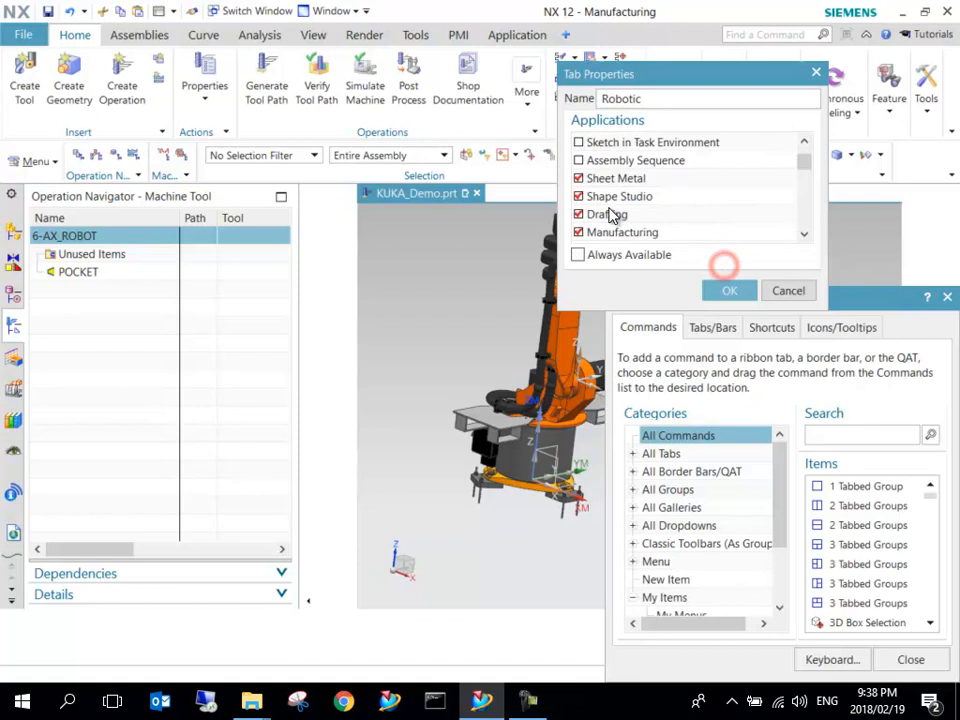
{"action": "scroll", "scroll_direction": "down", "scroll_amount": 3}
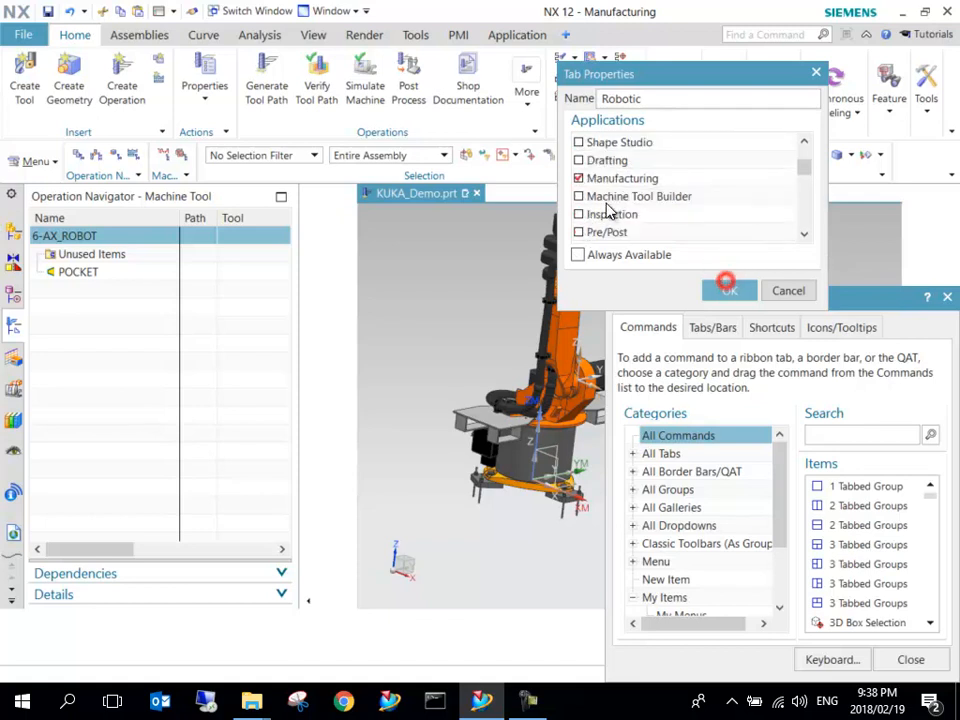
{"action": "scroll", "scroll_direction": "down", "scroll_amount": 3}
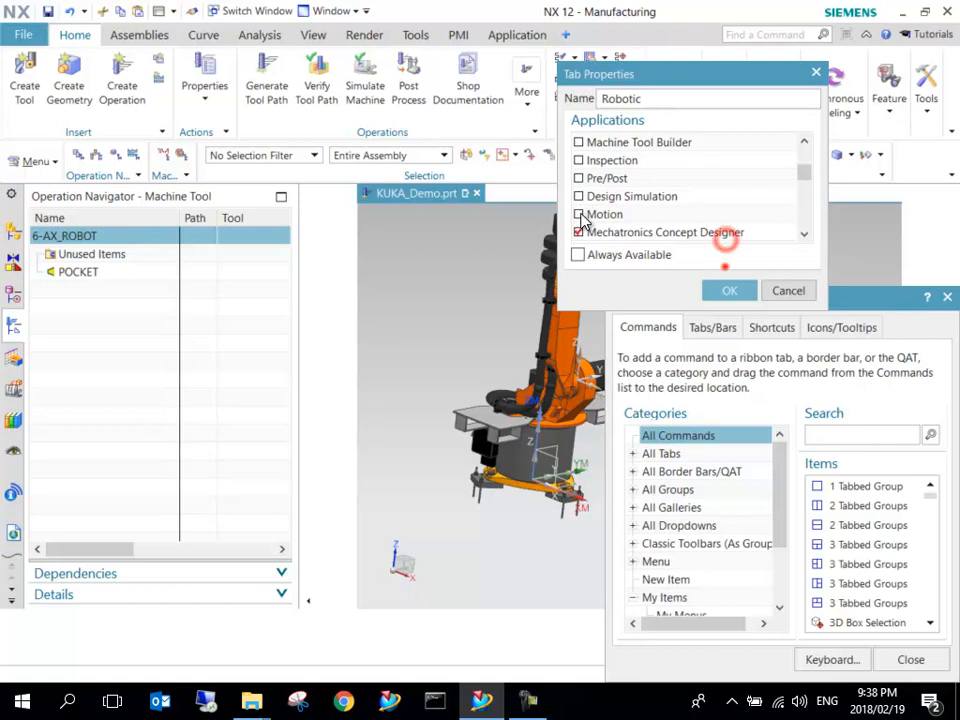
{"action": "scroll", "scroll_direction": "down", "scroll_amount": 3}
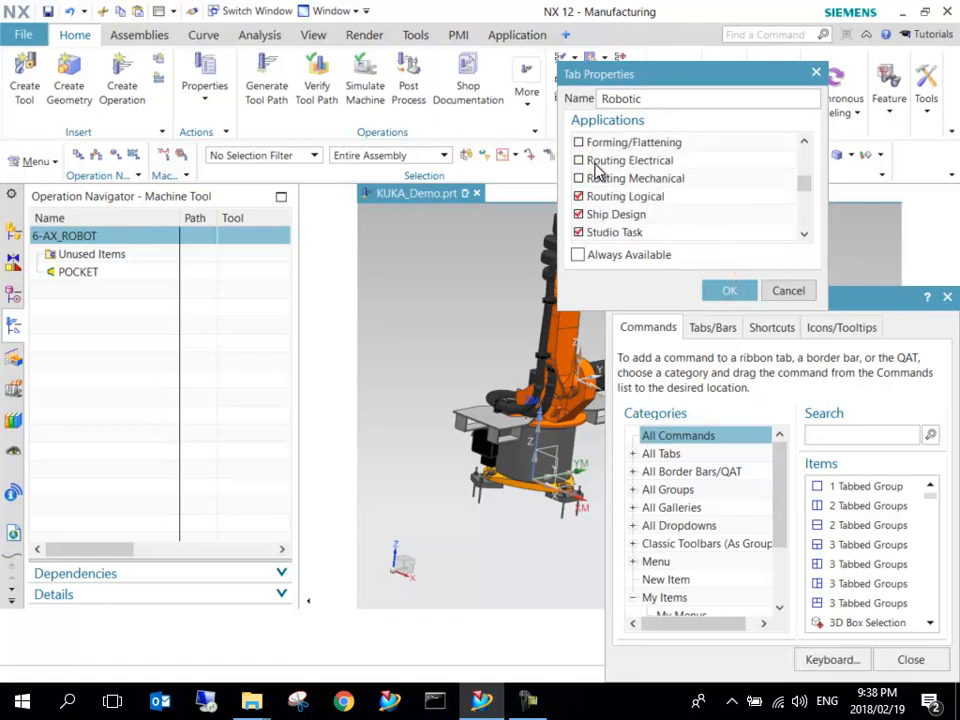
{"action": "scroll", "scroll_direction": "down", "scroll_amount": 3}
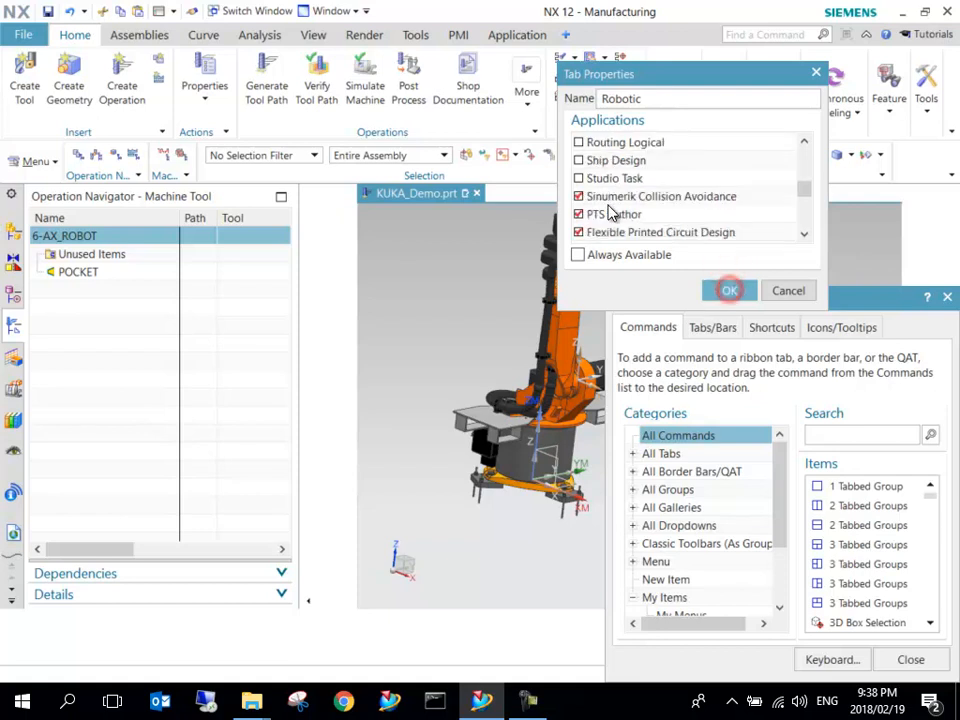
{"action": "left_click", "coordinate": [578, 214]}
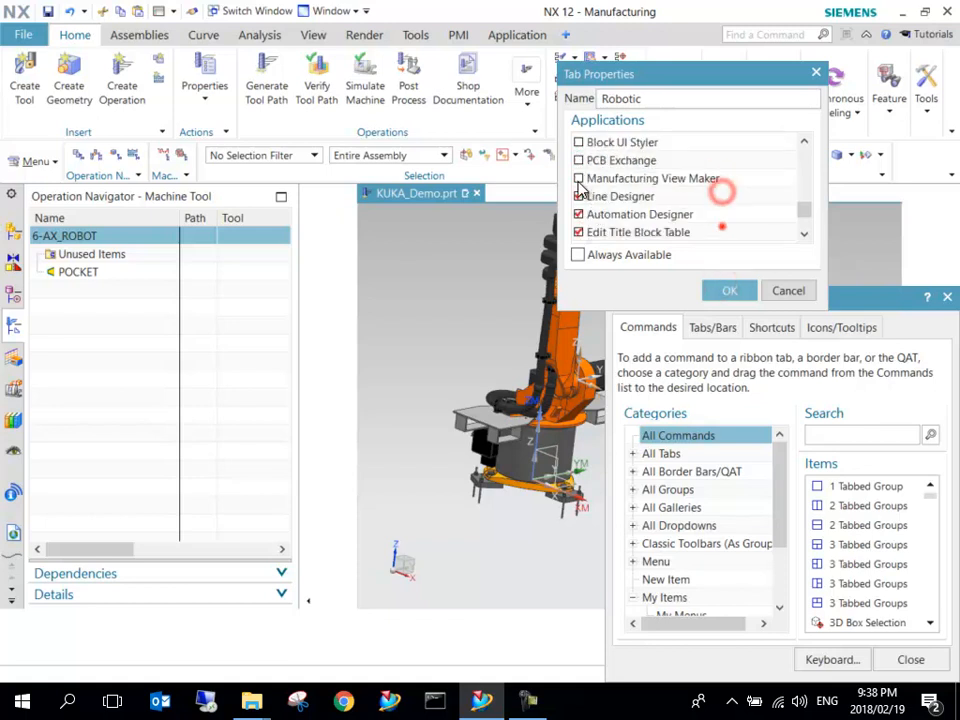
{"action": "scroll", "scroll_direction": "down", "scroll_amount": 3}
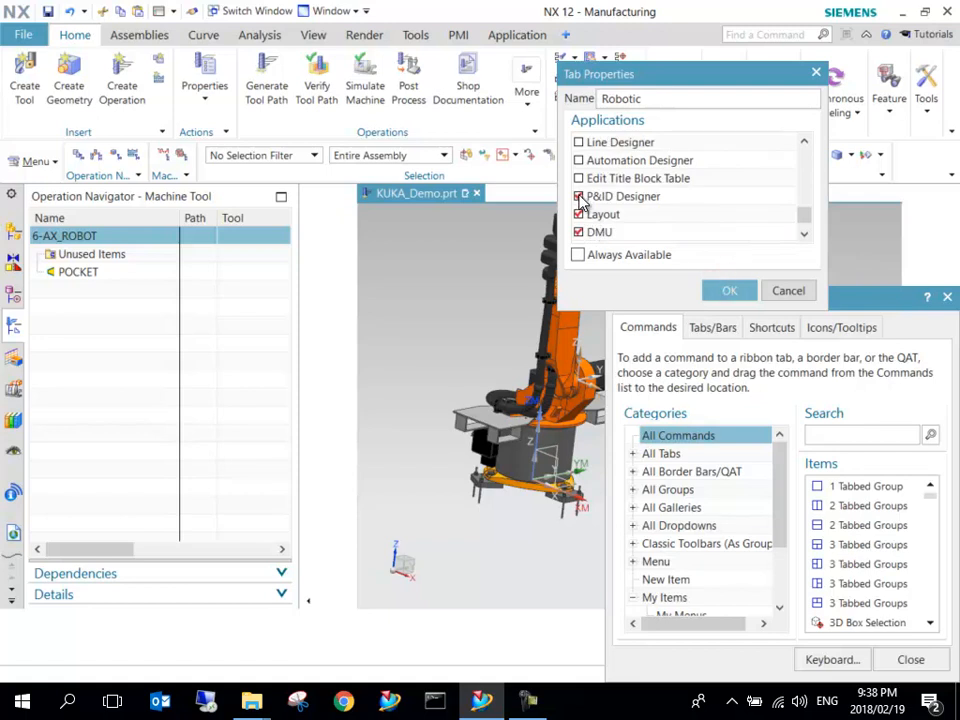
{"action": "scroll", "scroll_direction": "down", "scroll_amount": 3}
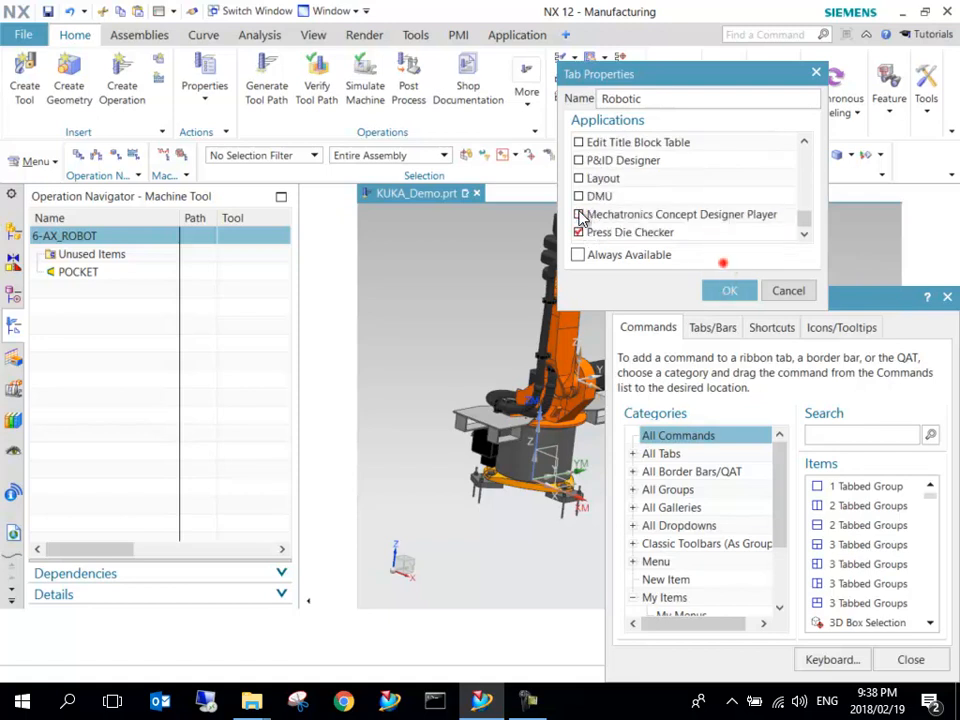
{"action": "left_click", "coordinate": [728, 290]}
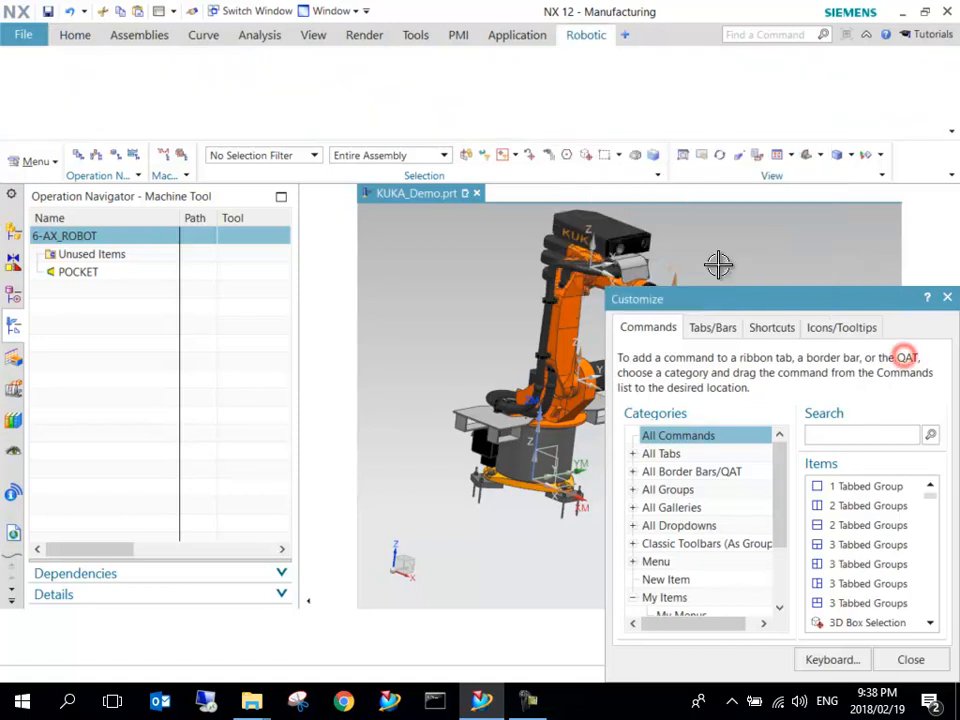
{"action": "mouse_move", "coordinate": [810, 308]}
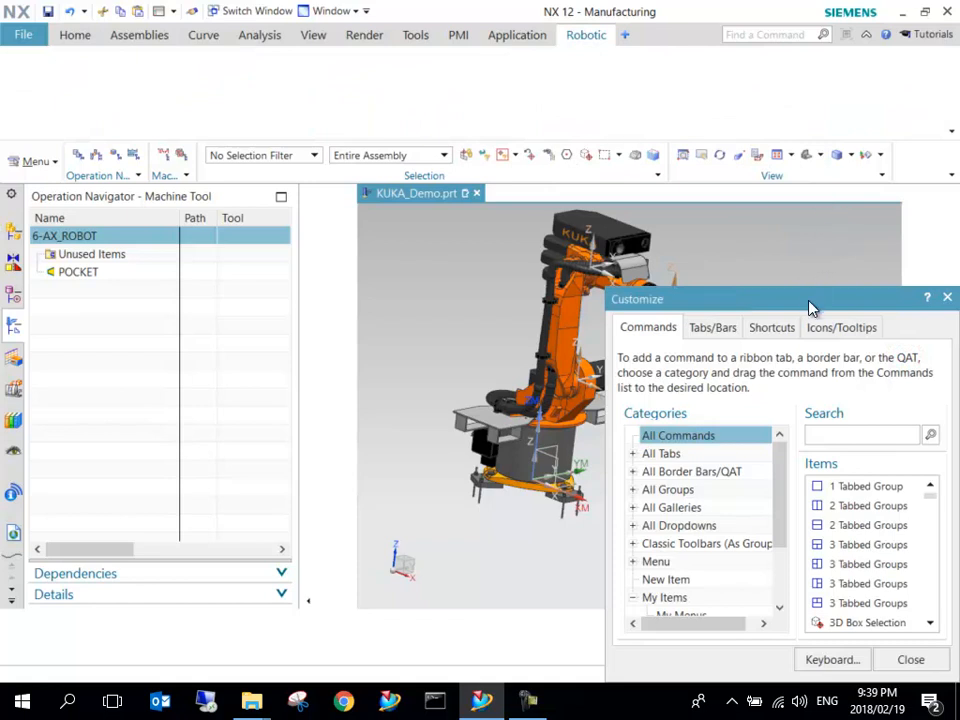
Search 'robot' and place Robot Control, Edit and Apply Robotic Rules on the Robotic tab, then close Customize.
{"action": "left_click_drag", "start_coordinate": [810, 300], "coordinate": [644, 216]}
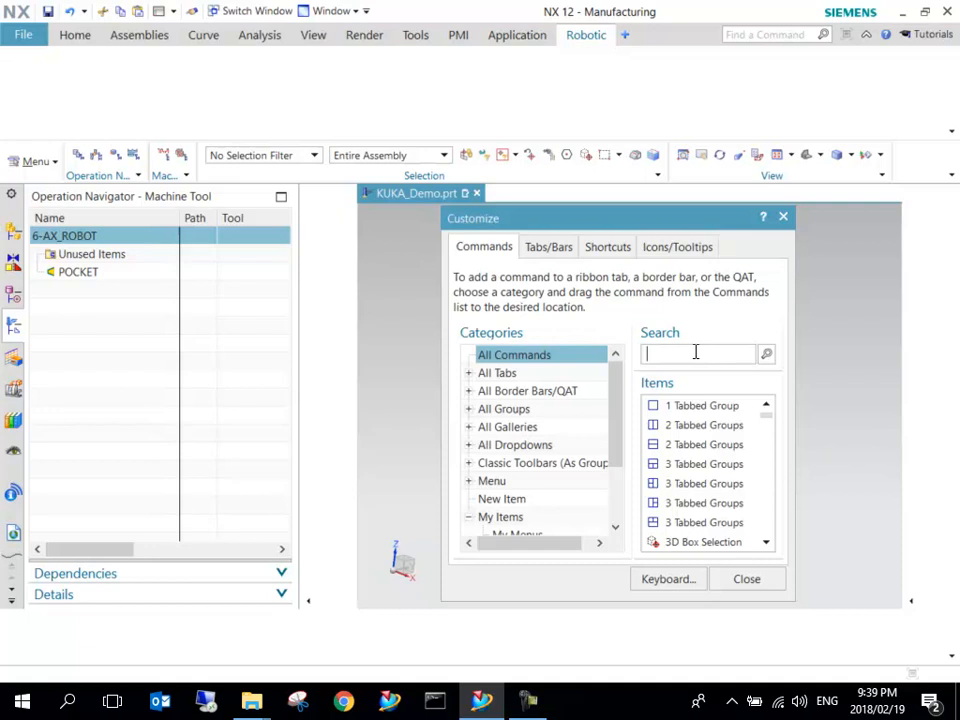
{"action": "type", "text": "r"}
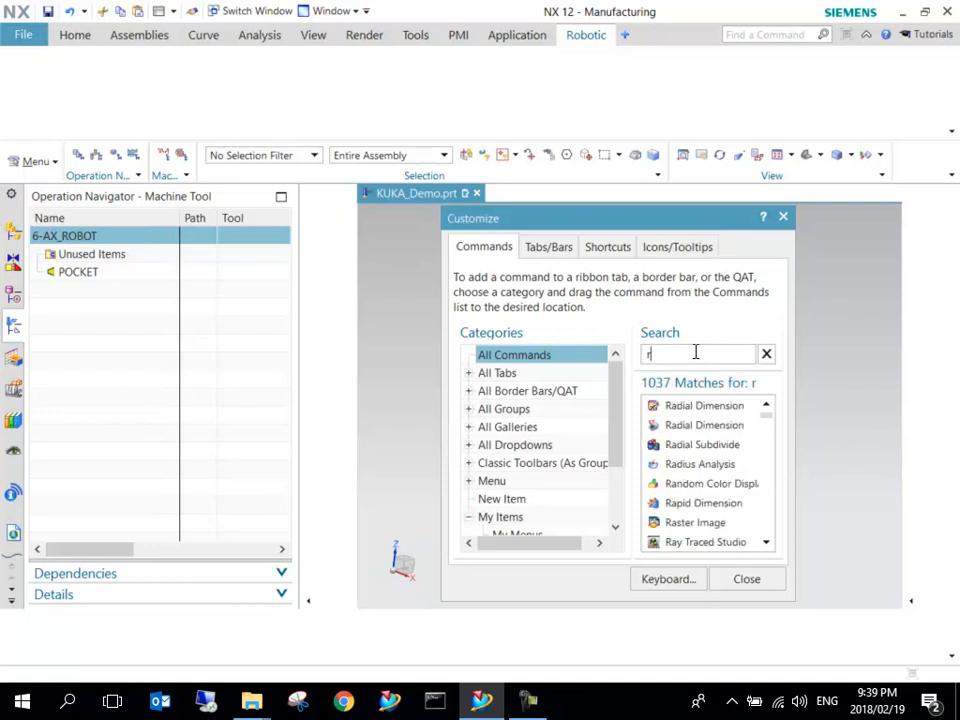
{"action": "type", "text": "obot"}
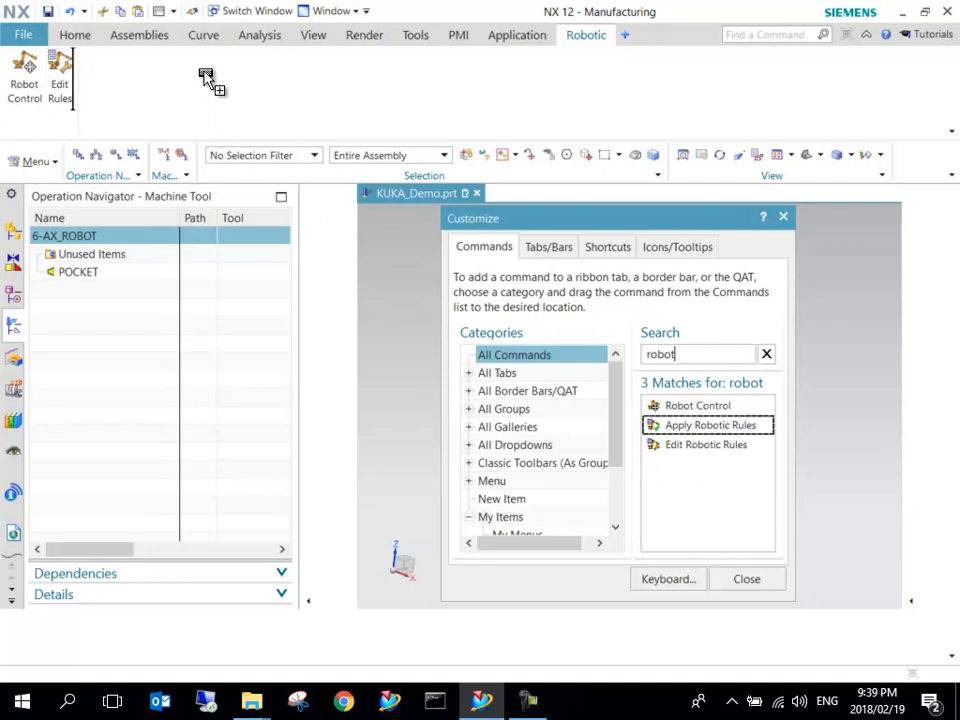
{"action": "left_click", "coordinate": [746, 578]}
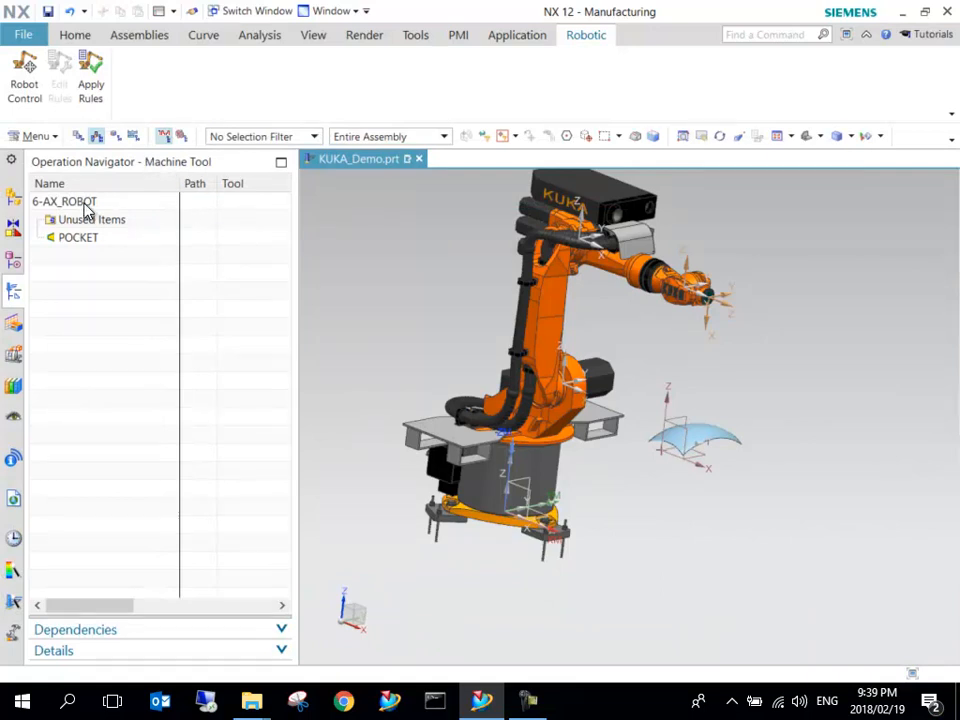
{"action": "mouse_move", "coordinate": [112, 256]}
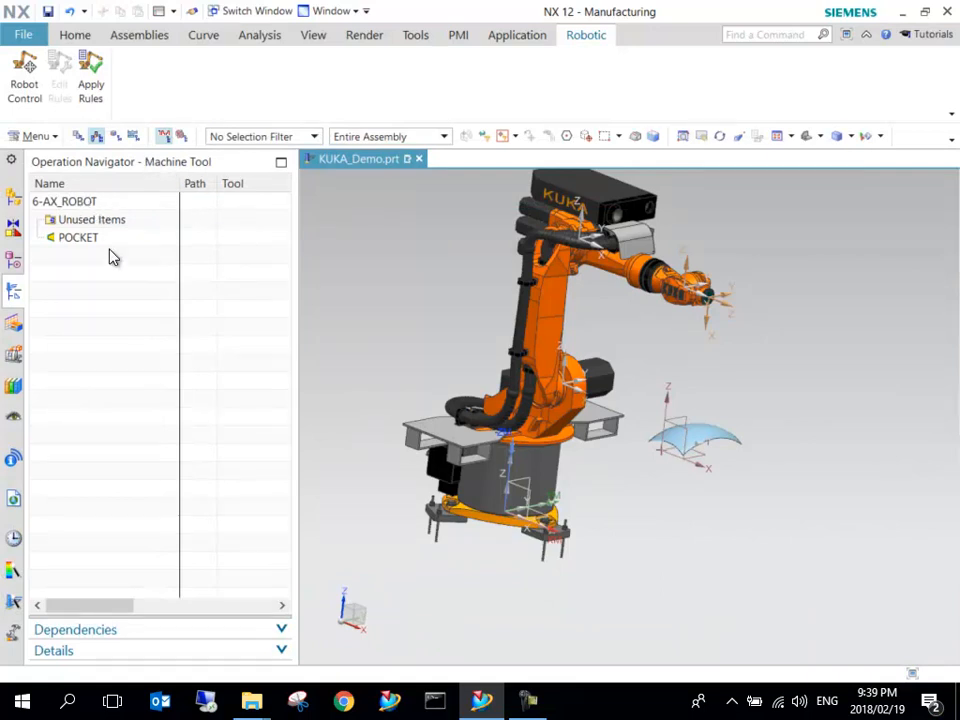
Select the POCKET group and return to the Home ribbon commands.
{"action": "left_click", "coordinate": [78, 236]}
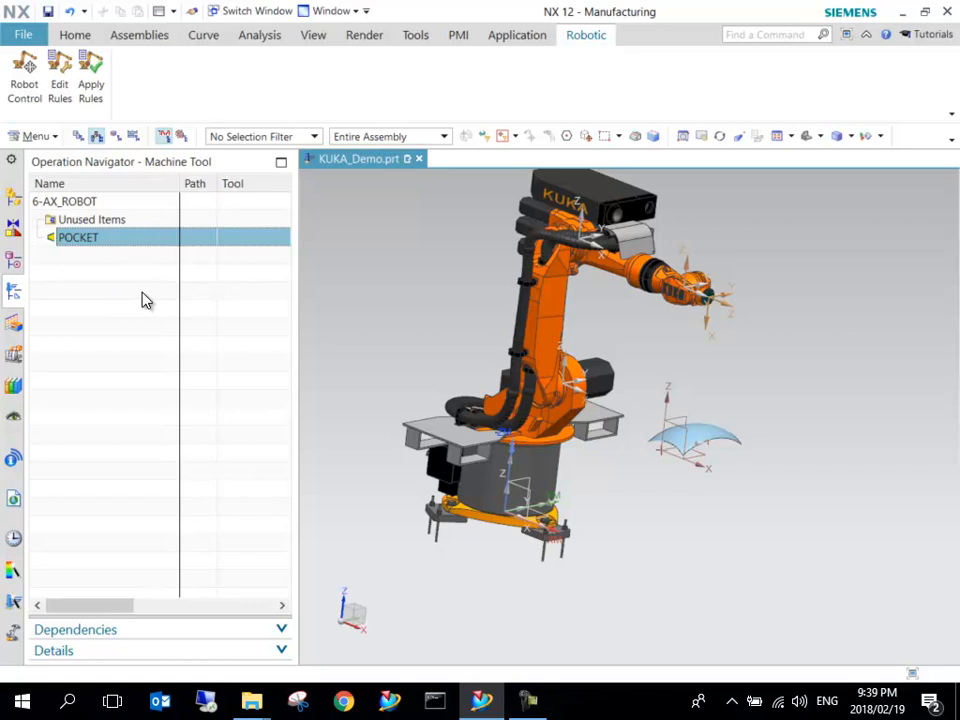
{"action": "left_click", "coordinate": [76, 34]}
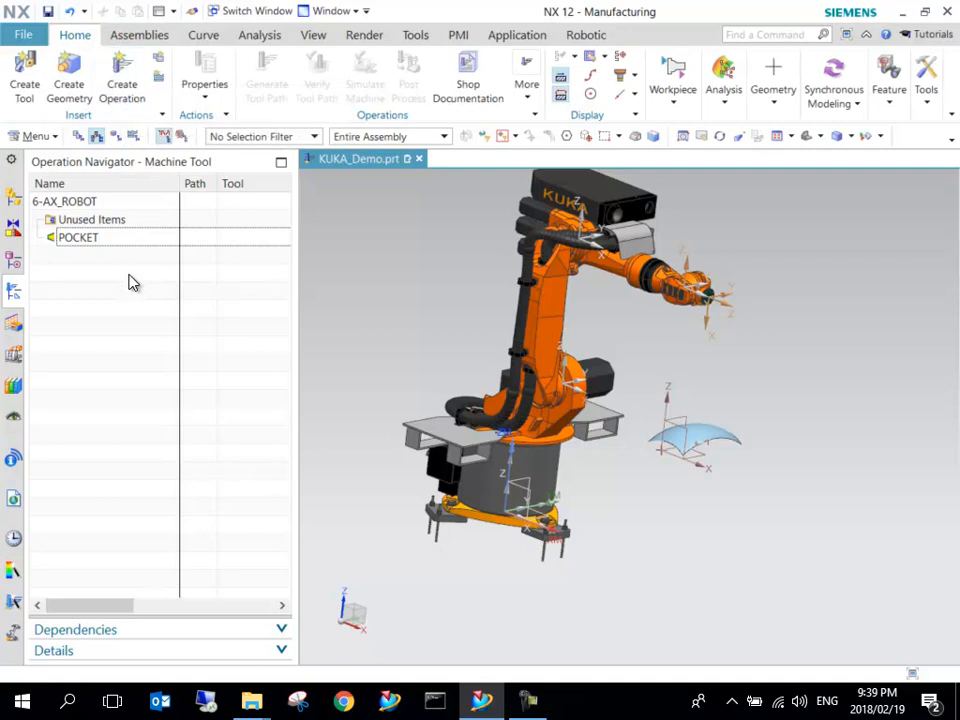
{"action": "mouse_move", "coordinate": [24, 70]}
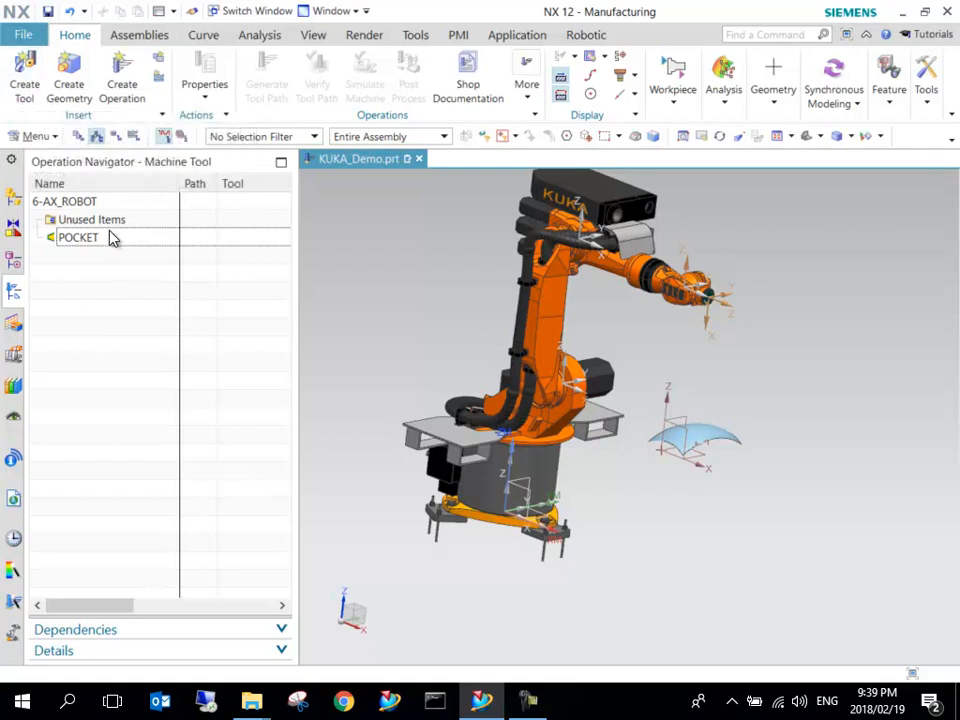
Insert a BALL_MILL tool under POCKET named BALL_MILL_20mm.
{"action": "right_click", "coordinate": [78, 236]}
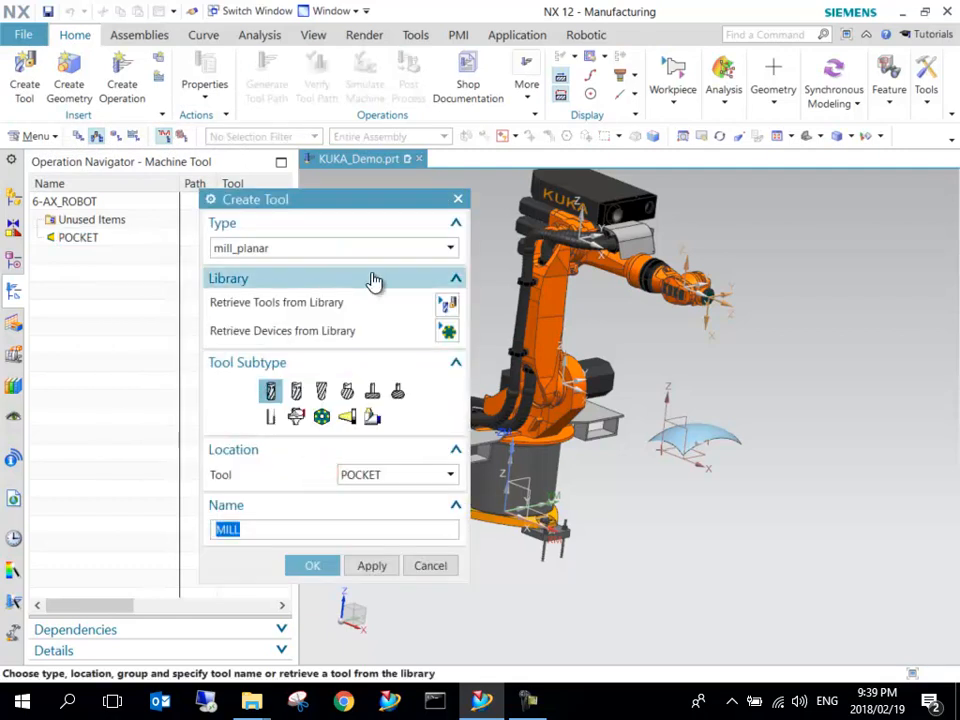
{"action": "left_click", "coordinate": [296, 390]}
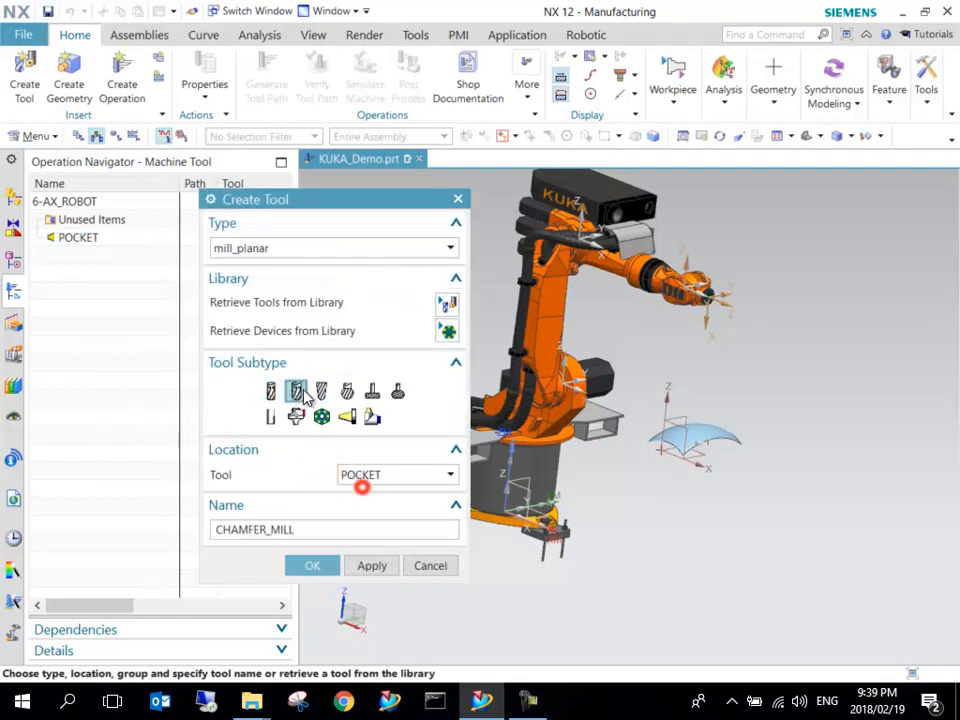
{"action": "left_click", "coordinate": [320, 390]}
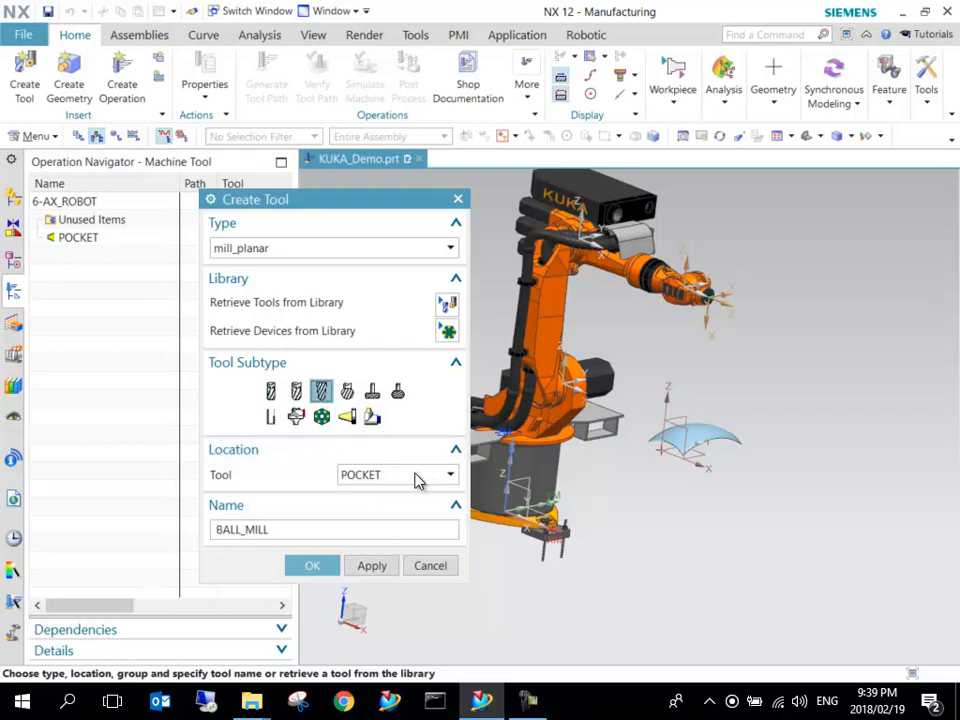
{"action": "left_click", "coordinate": [452, 474]}
{"action": "type", "text": "_"}
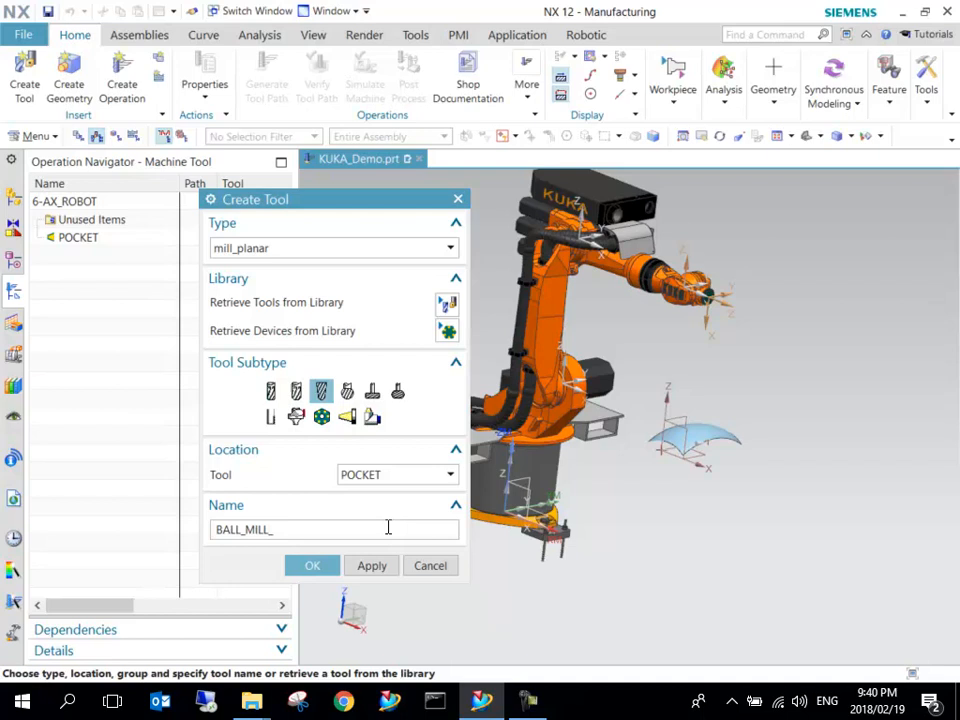
{"action": "type", "text": "20mm"}
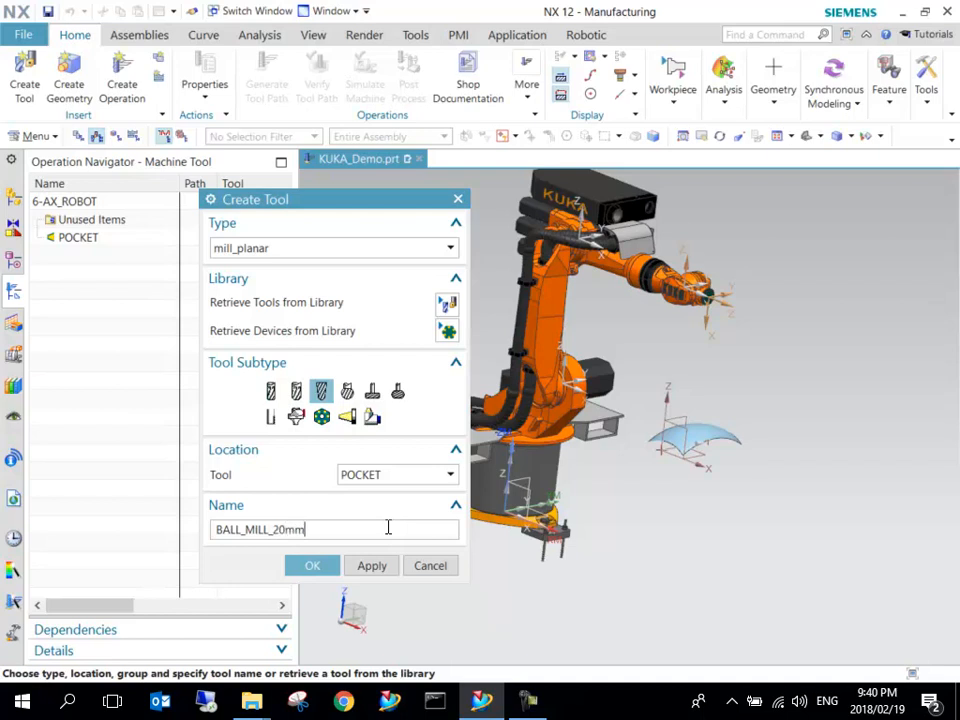
{"action": "left_click", "coordinate": [312, 564]}
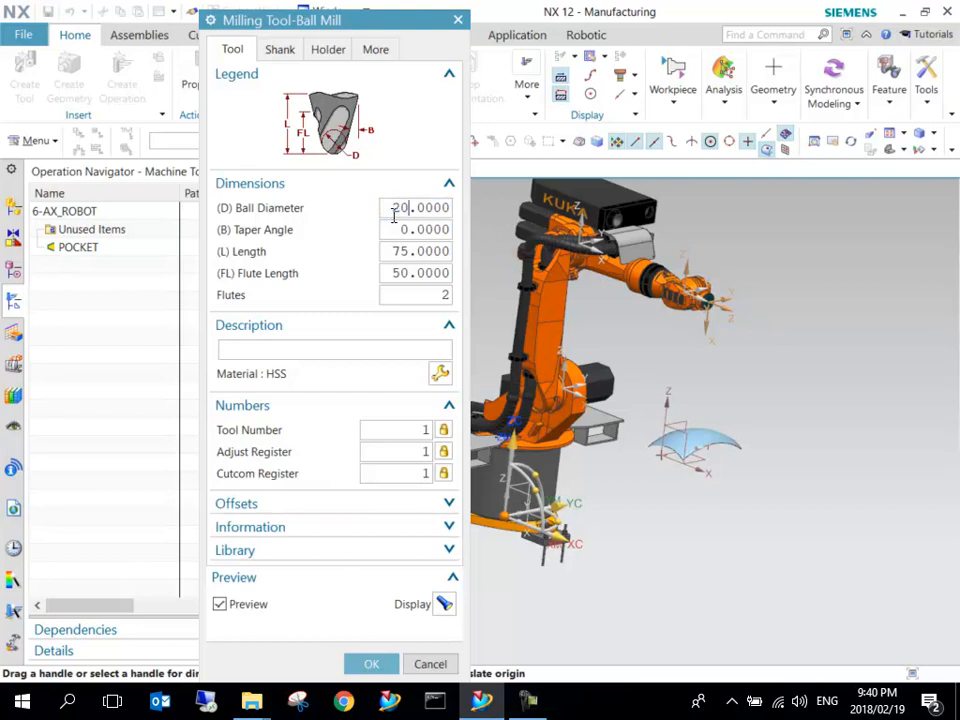
Check the Ball Diameter value and accept the BALL_MILL_20MM definition.
{"action": "triple_click", "coordinate": [416, 206]}
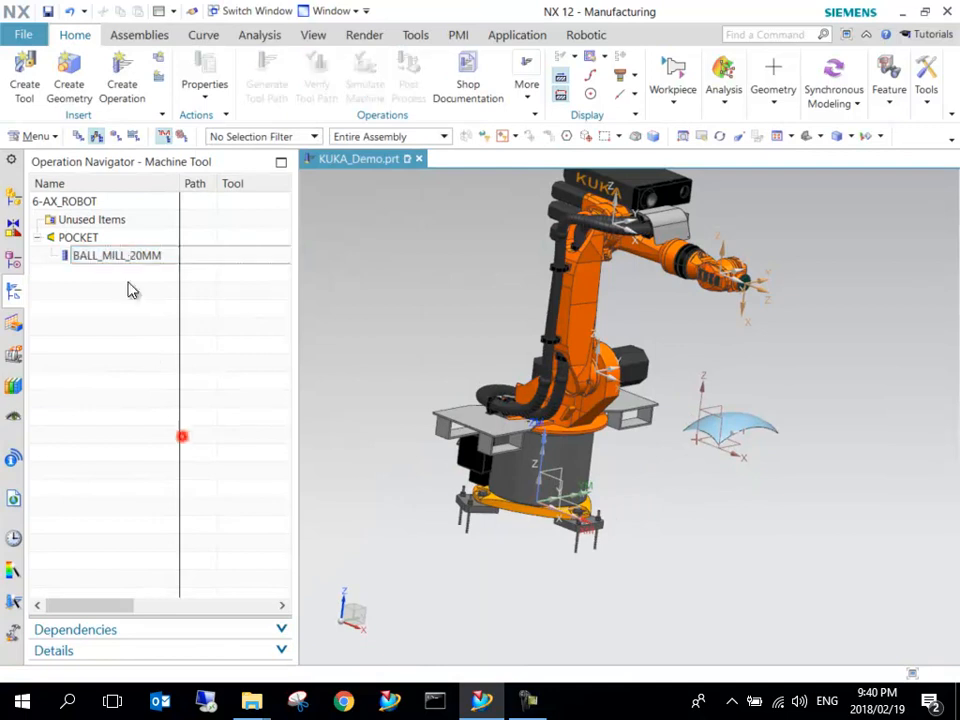
Select BALL_MILL_20MM and orbit to inspect it mounted on the robot's wrist flange.
{"action": "left_click", "coordinate": [116, 256]}
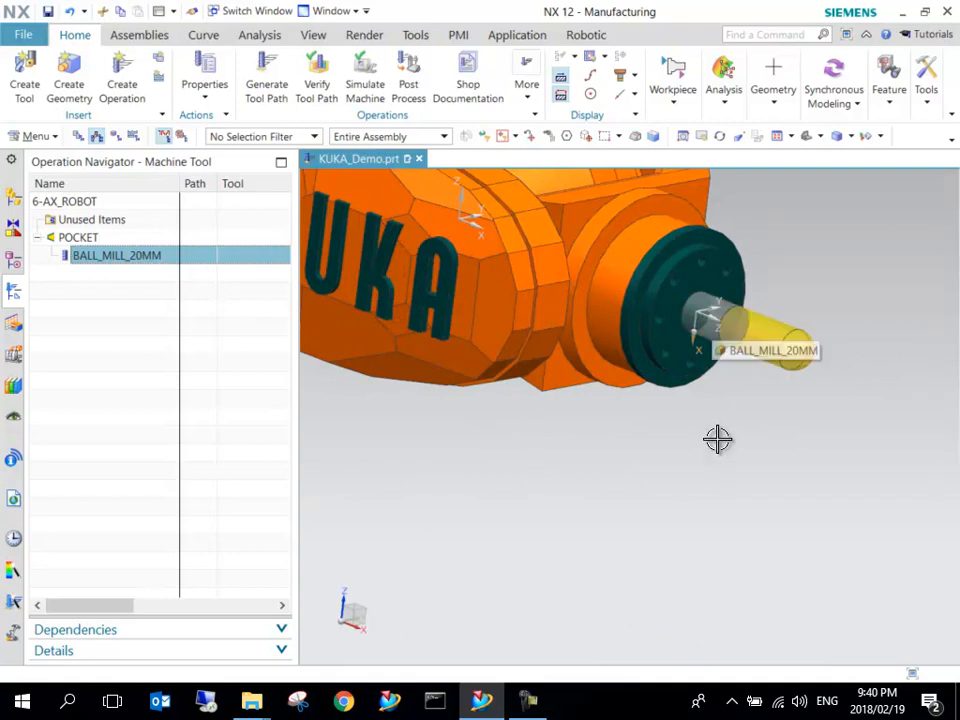
{"action": "left_click_drag", "start_coordinate": [716, 438], "coordinate": [756, 444]}
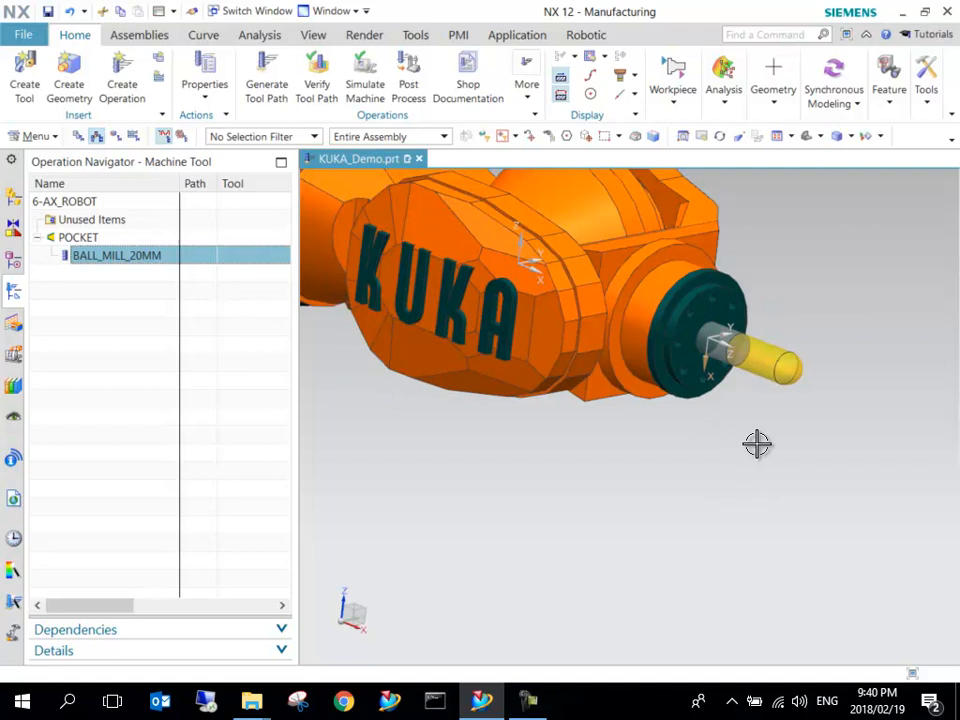
{"action": "left_click_drag", "start_coordinate": [756, 444], "coordinate": [754, 480]}
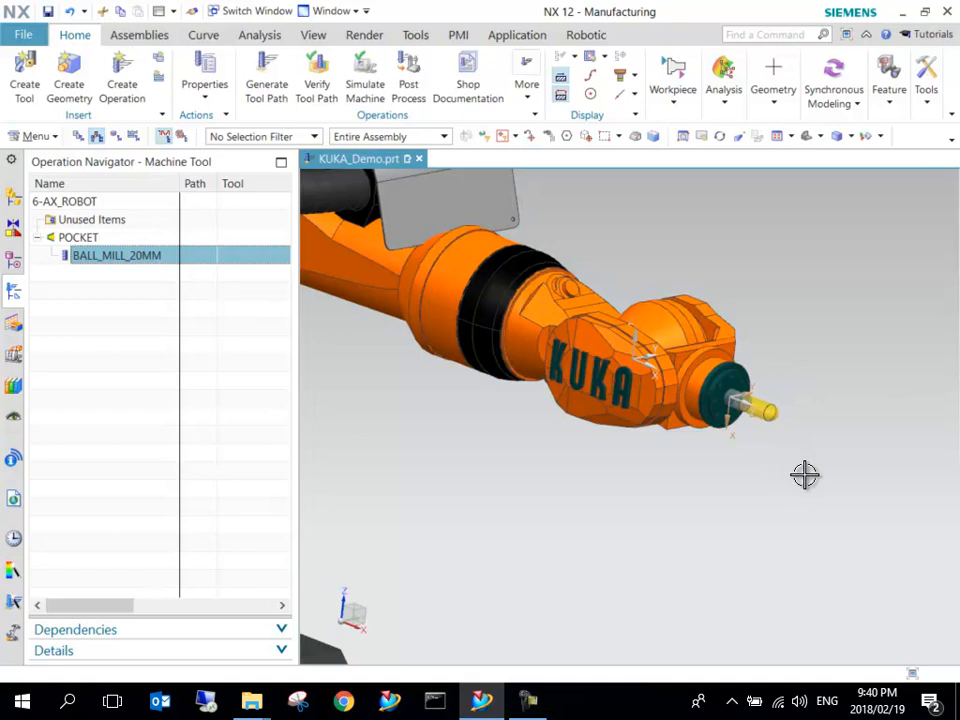
{"action": "mouse_move", "coordinate": [820, 488]}
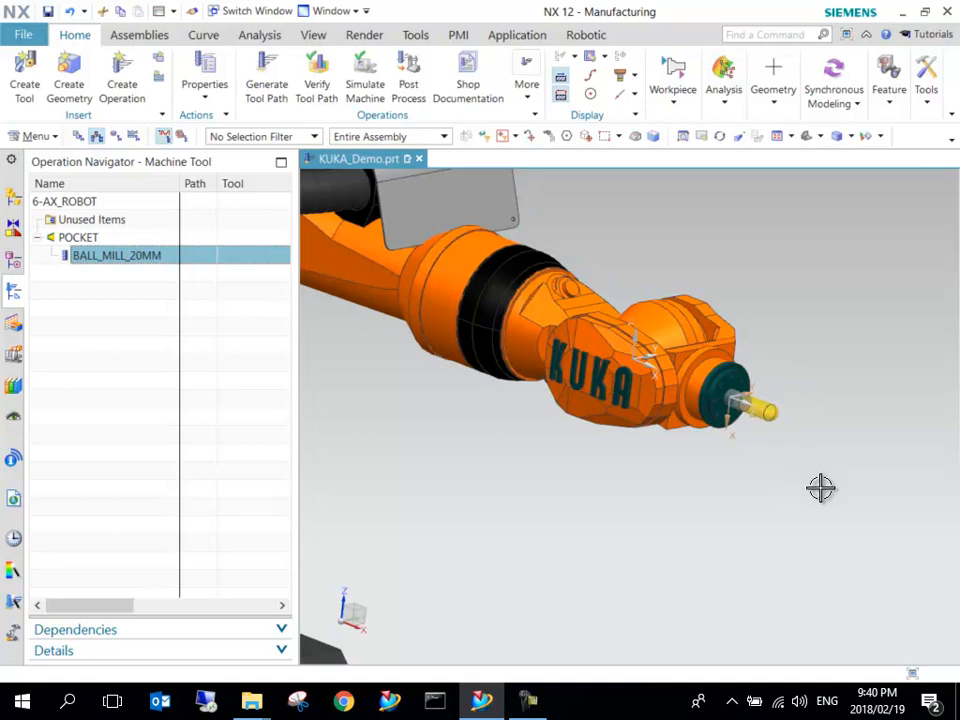
{"action": "mouse_move", "coordinate": [788, 496]}
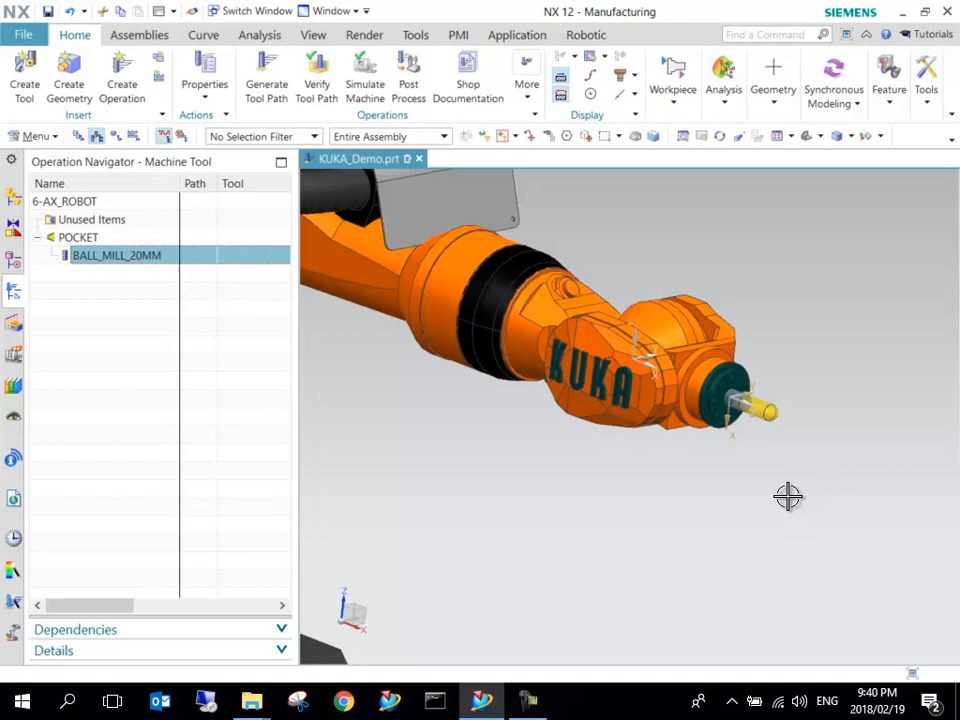
{"action": "mouse_move", "coordinate": [800, 476]}
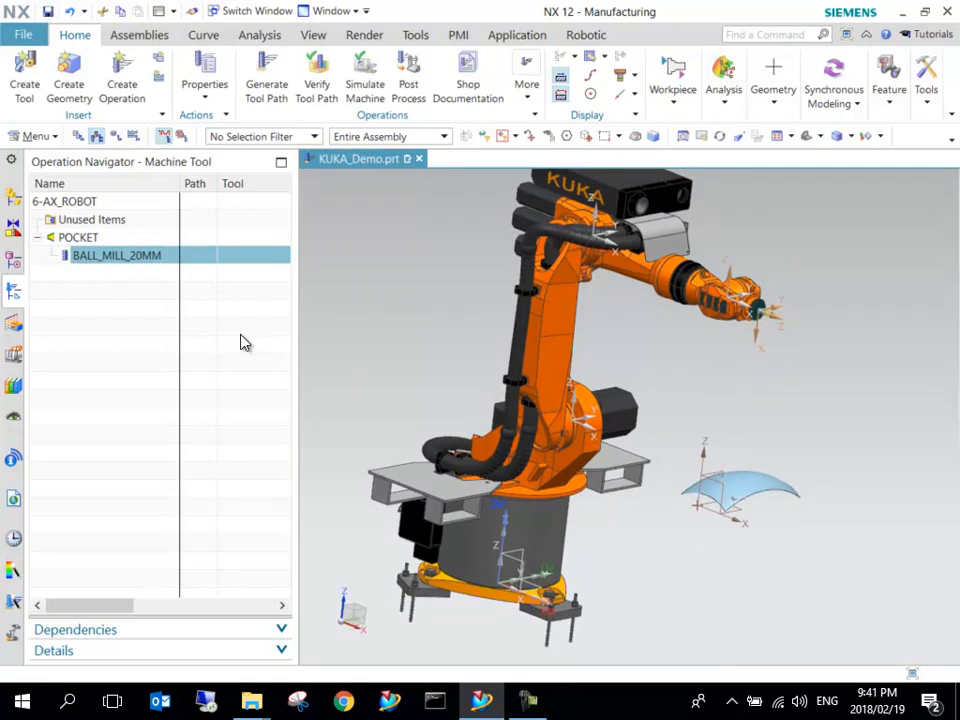
{"action": "mouse_move", "coordinate": [118, 312]}
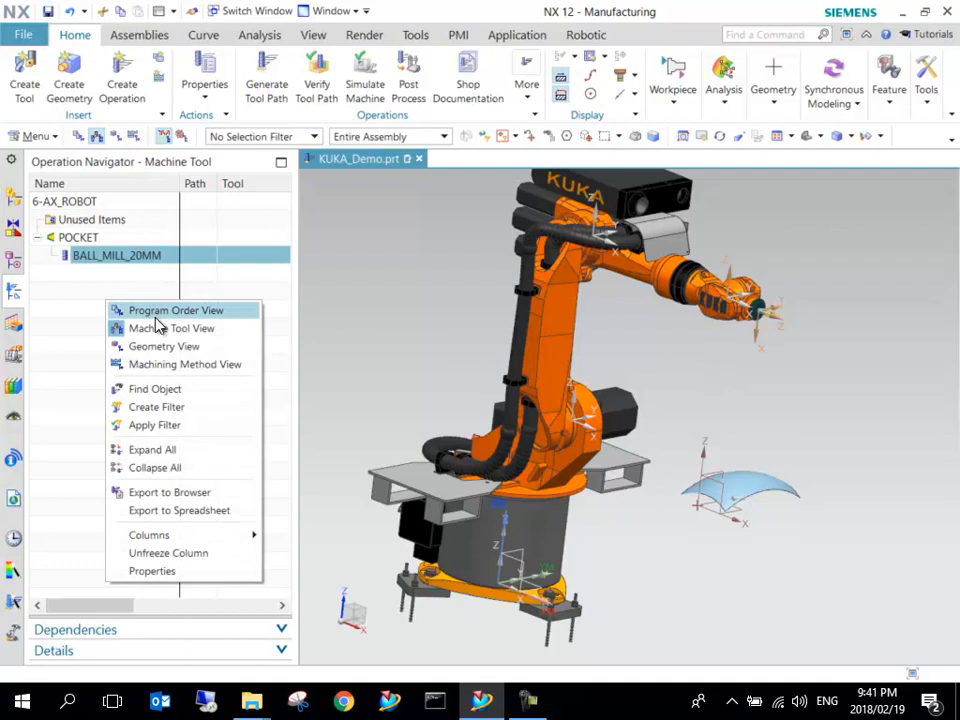
Switch to Geometry View and review WORKPIECE under MCS_MILL, cancelling without changes.
{"action": "left_click", "coordinate": [164, 344]}
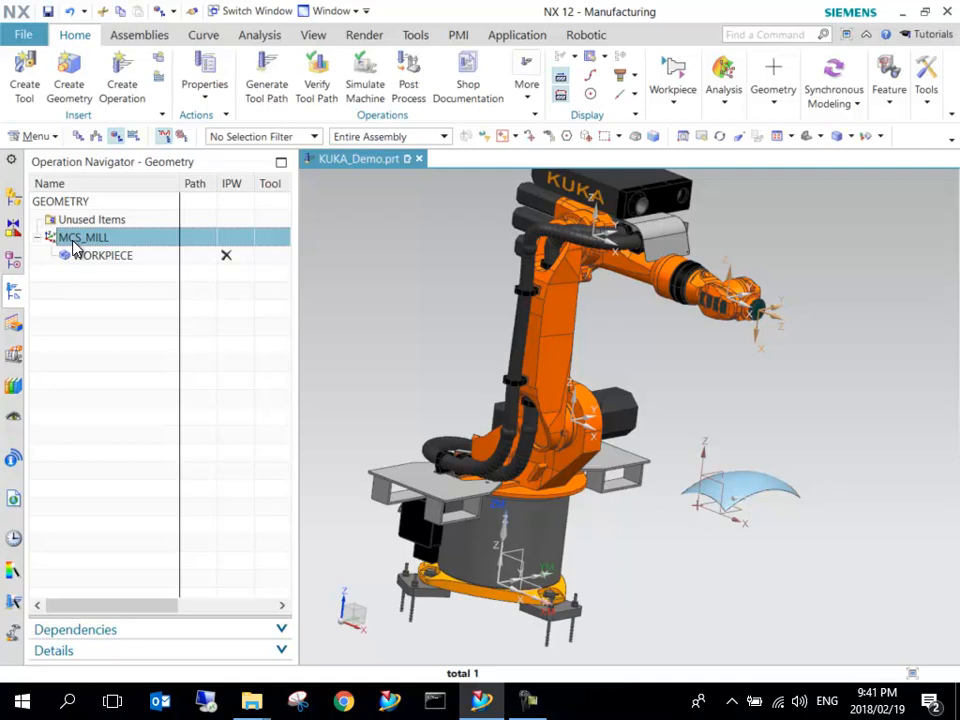
{"action": "mouse_move", "coordinate": [108, 260]}
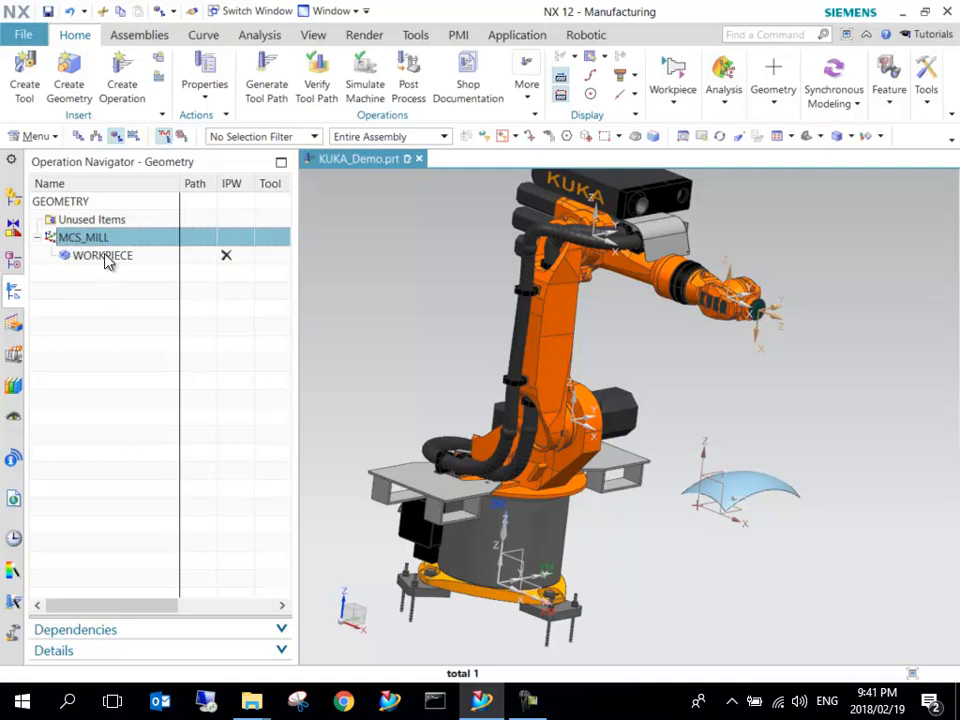
{"action": "left_click", "coordinate": [100, 256]}
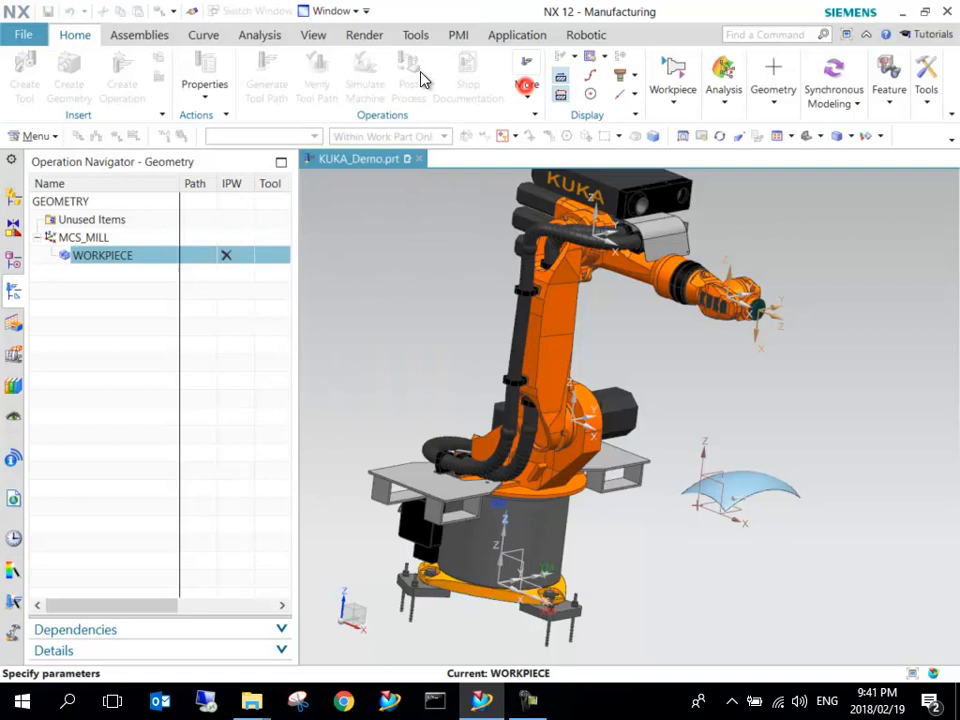
{"action": "double_click", "coordinate": [102, 256]}
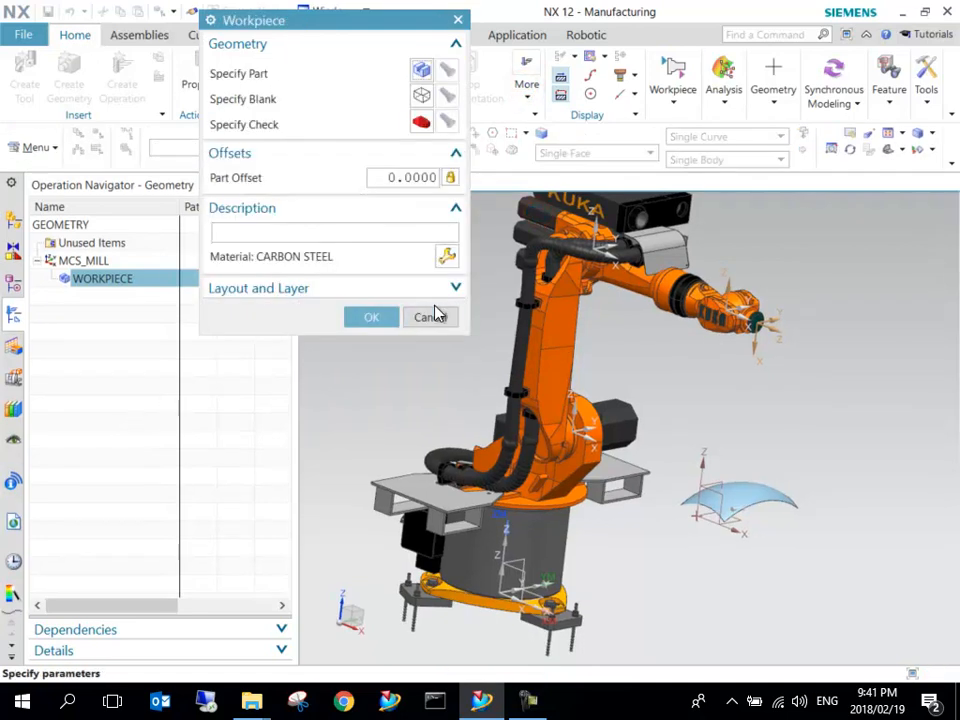
{"action": "left_click", "coordinate": [372, 316]}
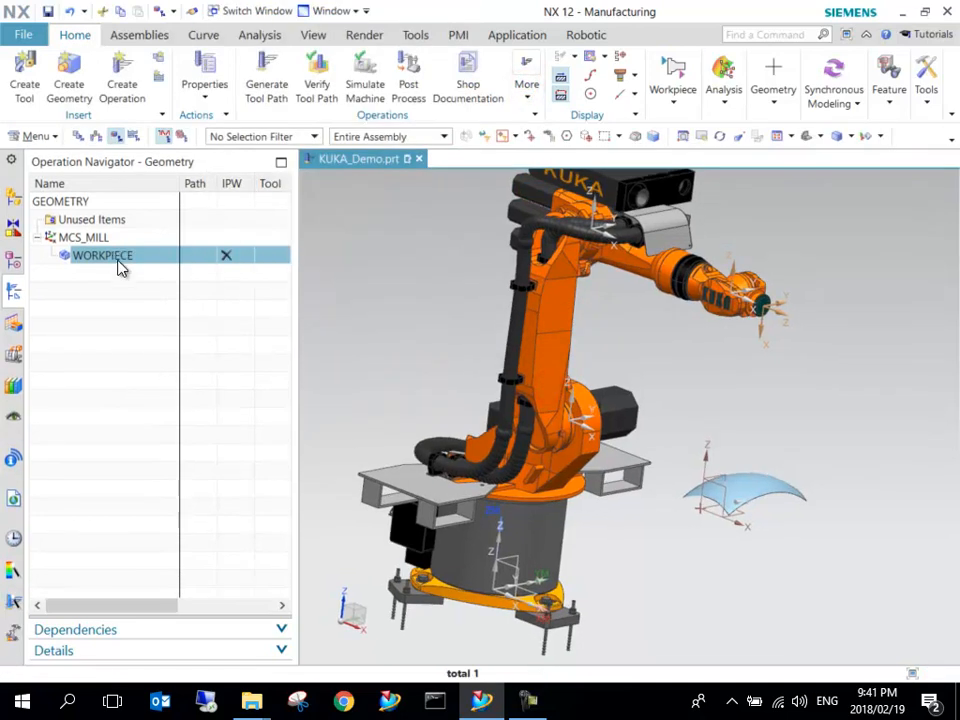
Insert a mill_multi-axis MILL_AREA geometry beneath MCS_MILL via Insert > Geometry.
{"action": "right_click", "coordinate": [100, 256]}
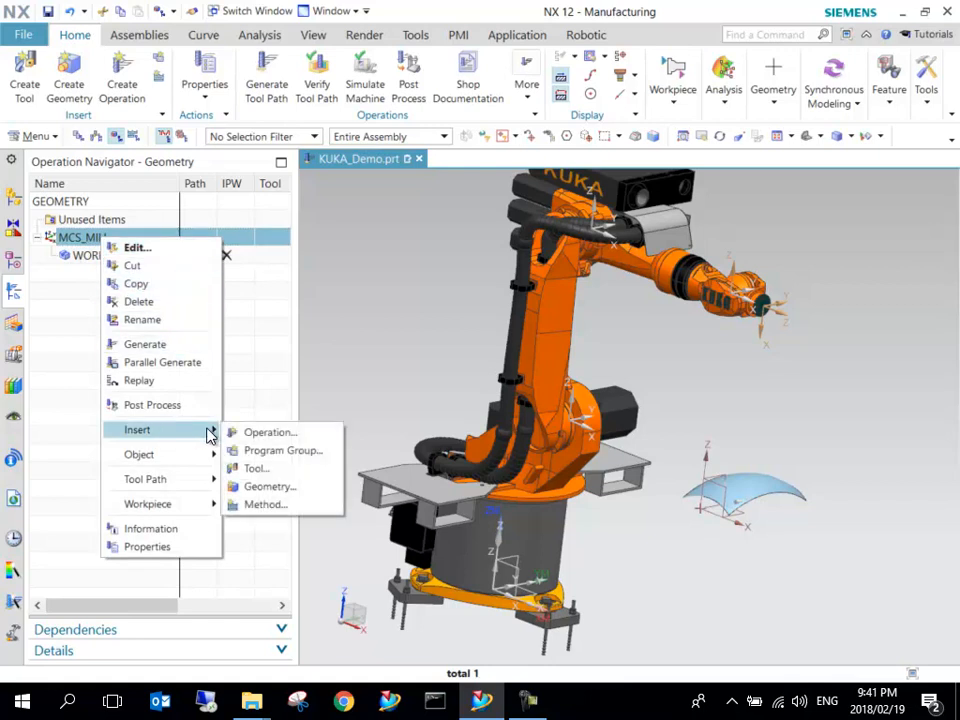
{"action": "left_click", "coordinate": [268, 486]}
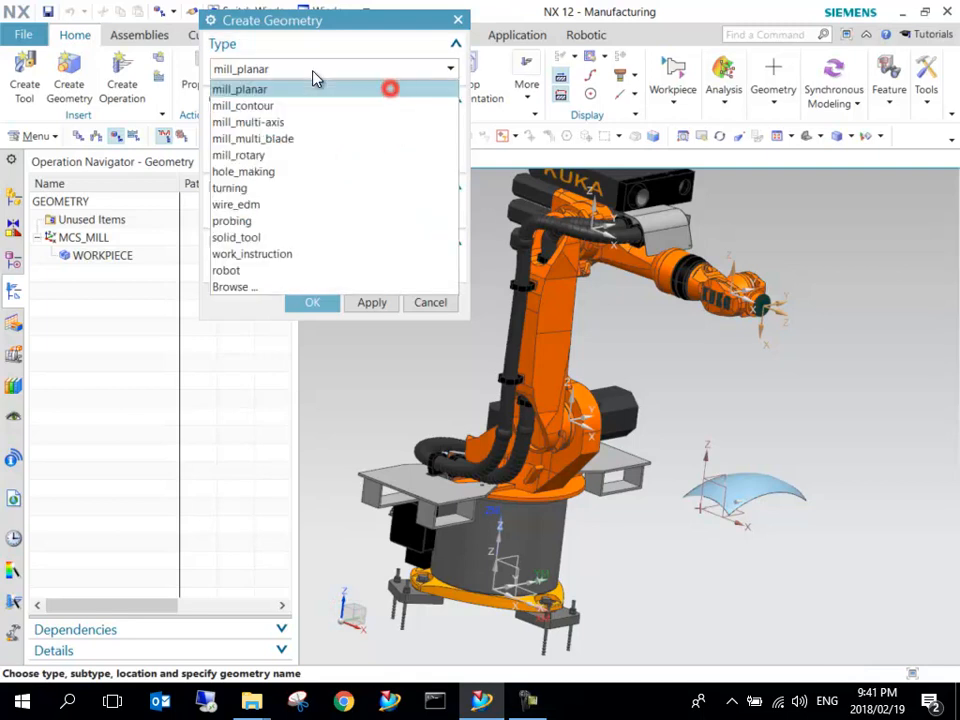
{"action": "left_click", "coordinate": [246, 122]}
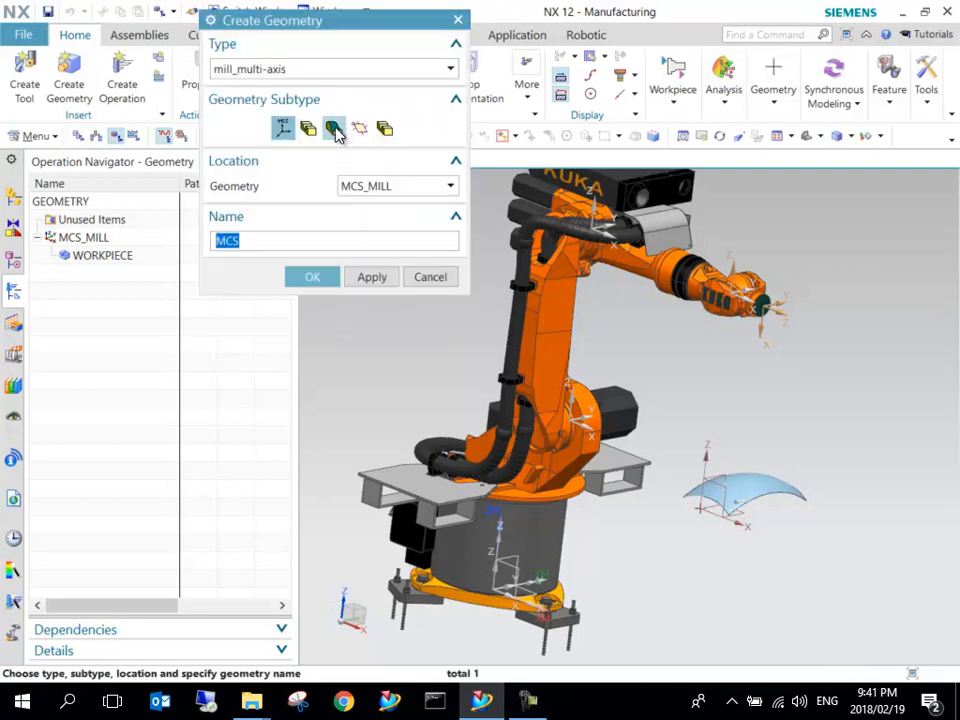
{"action": "left_click", "coordinate": [334, 128]}
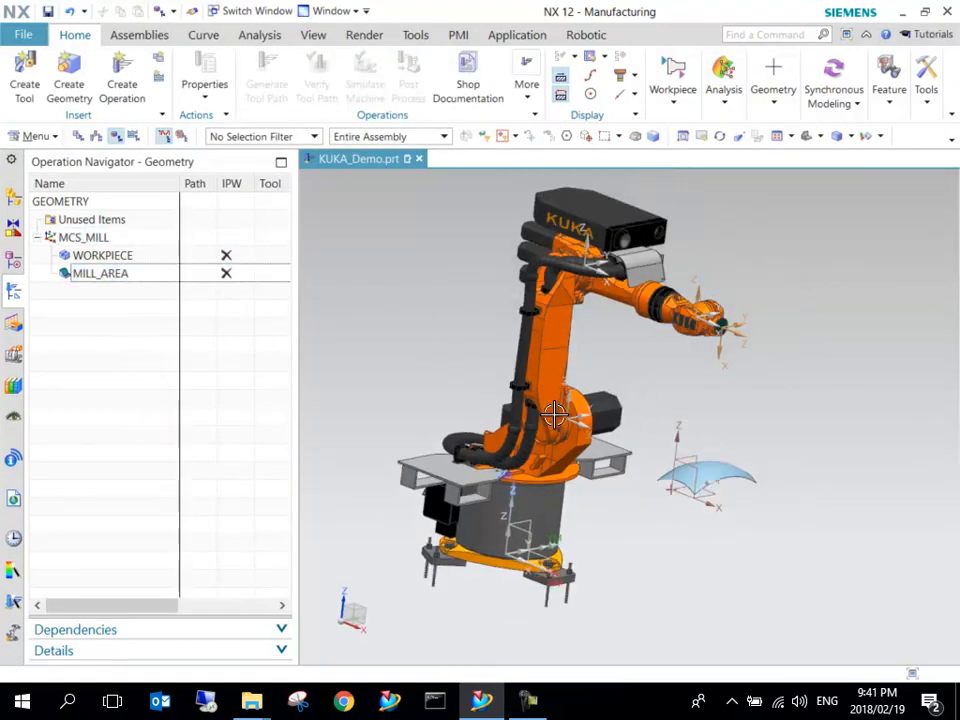
{"action": "left_click_drag", "start_coordinate": [556, 414], "coordinate": [560, 436]}
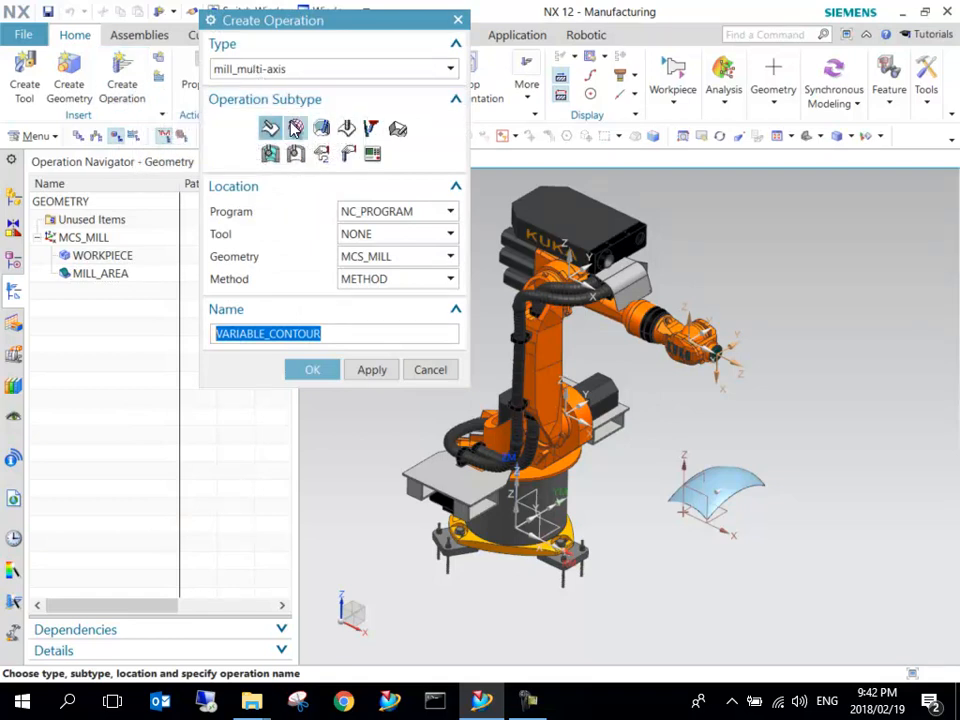
{"action": "mouse_move", "coordinate": [296, 128]}
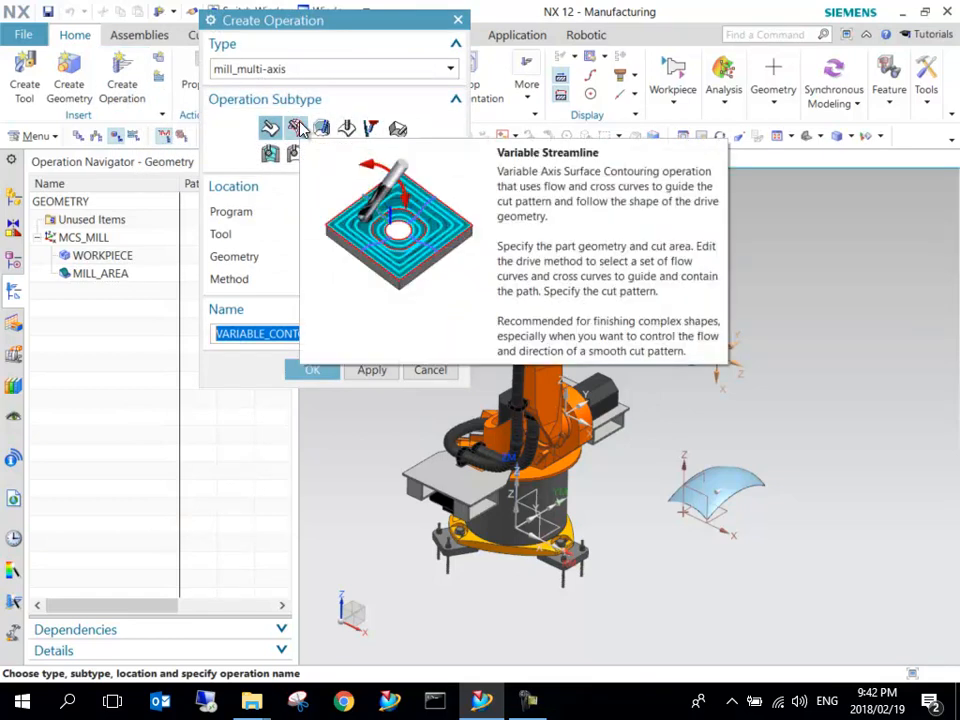
Create a Variable Streamline operation using tool BALL_MILL_20MM and method MILL_FINISH.
{"action": "left_click", "coordinate": [296, 128]}
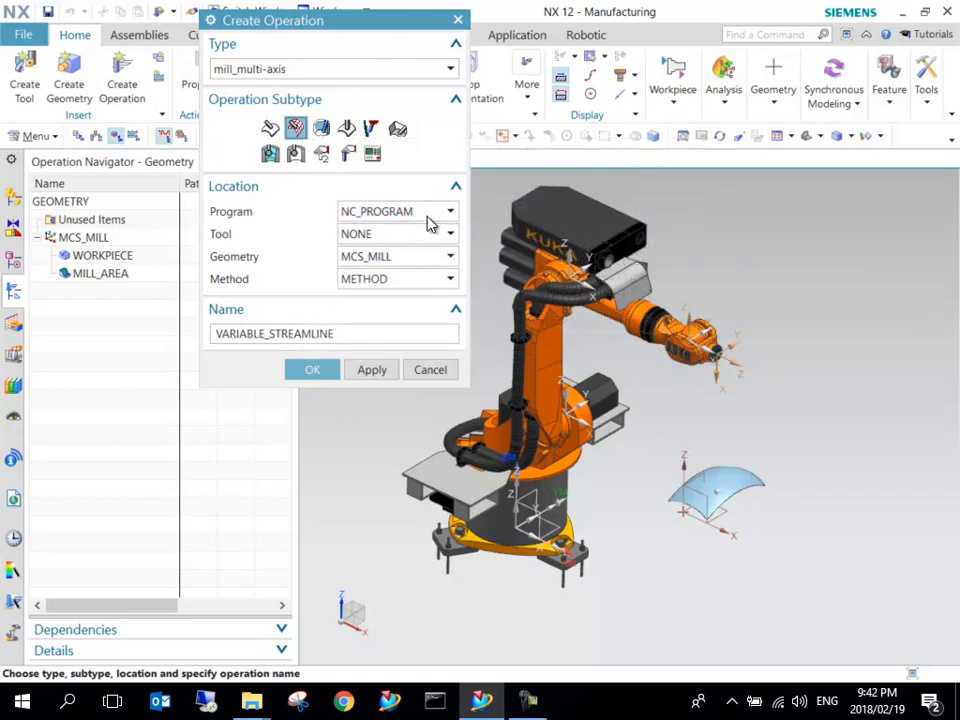
{"action": "mouse_move", "coordinate": [396, 218]}
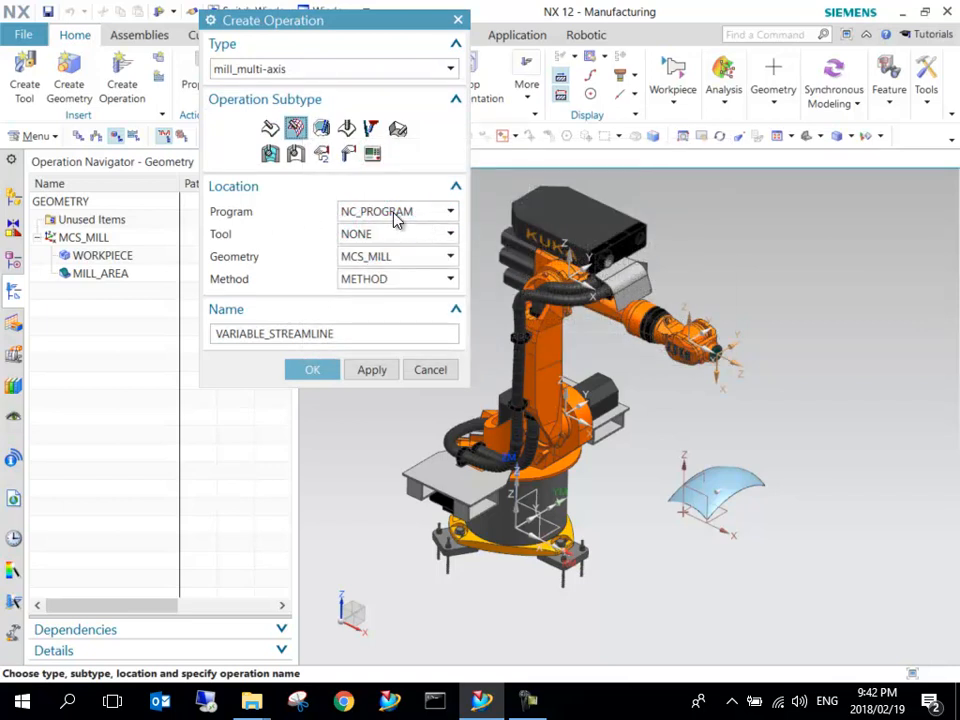
{"action": "left_click", "coordinate": [448, 232]}
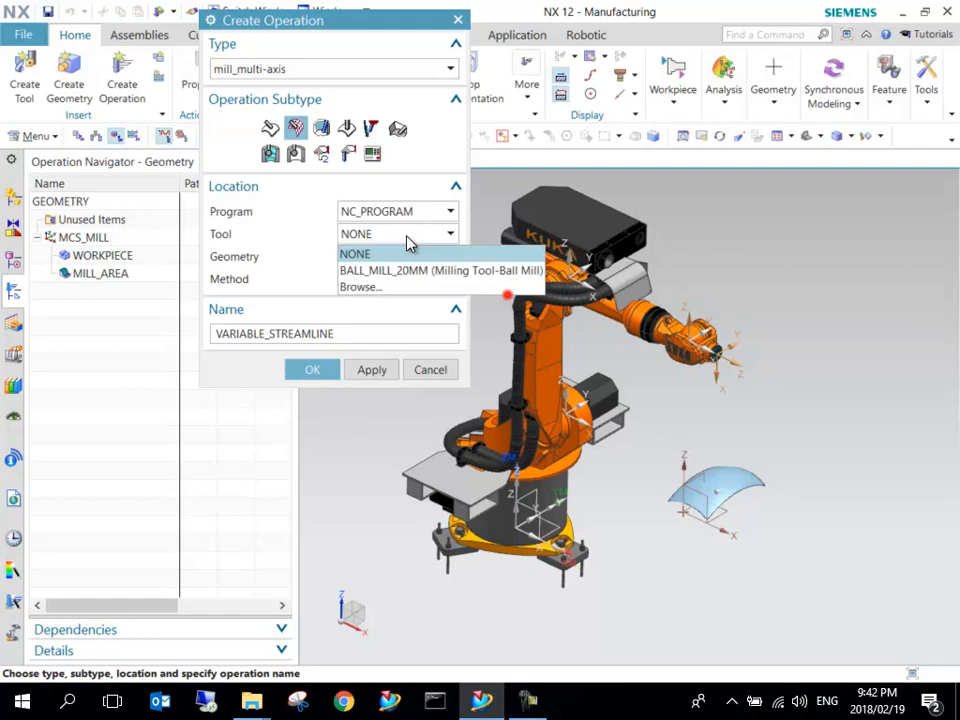
{"action": "left_click", "coordinate": [440, 270]}
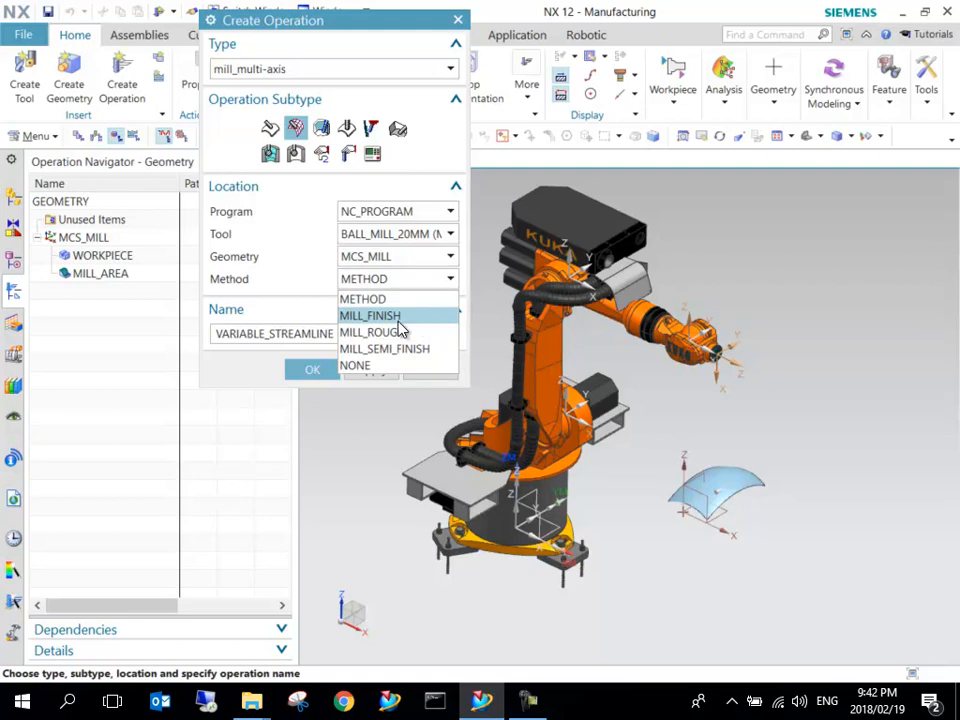
{"action": "mouse_move", "coordinate": [422, 318]}
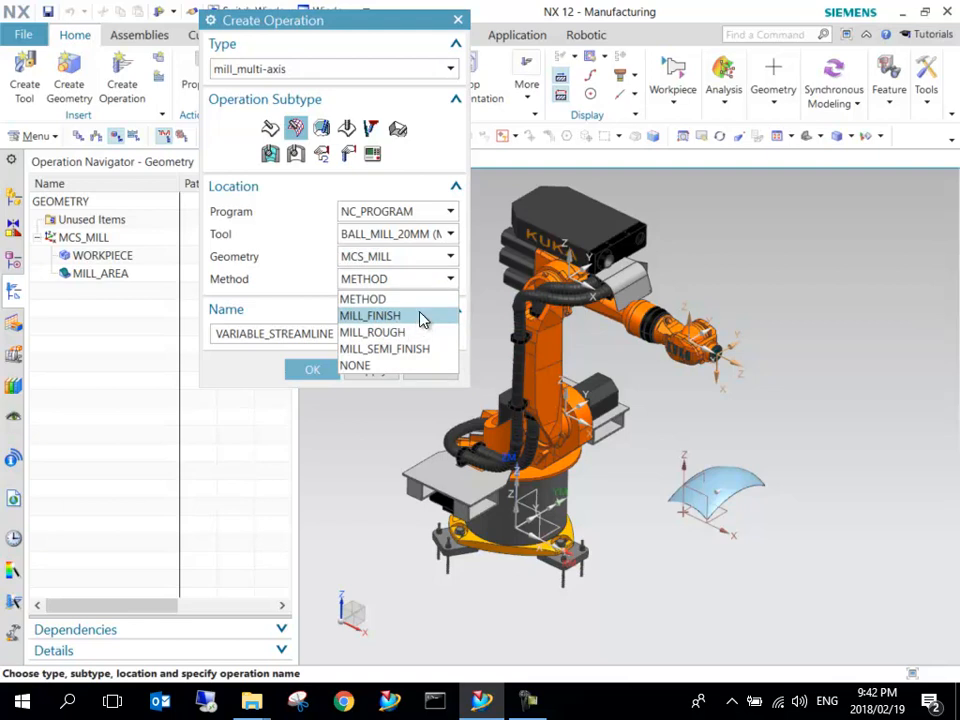
{"action": "left_click", "coordinate": [370, 316]}
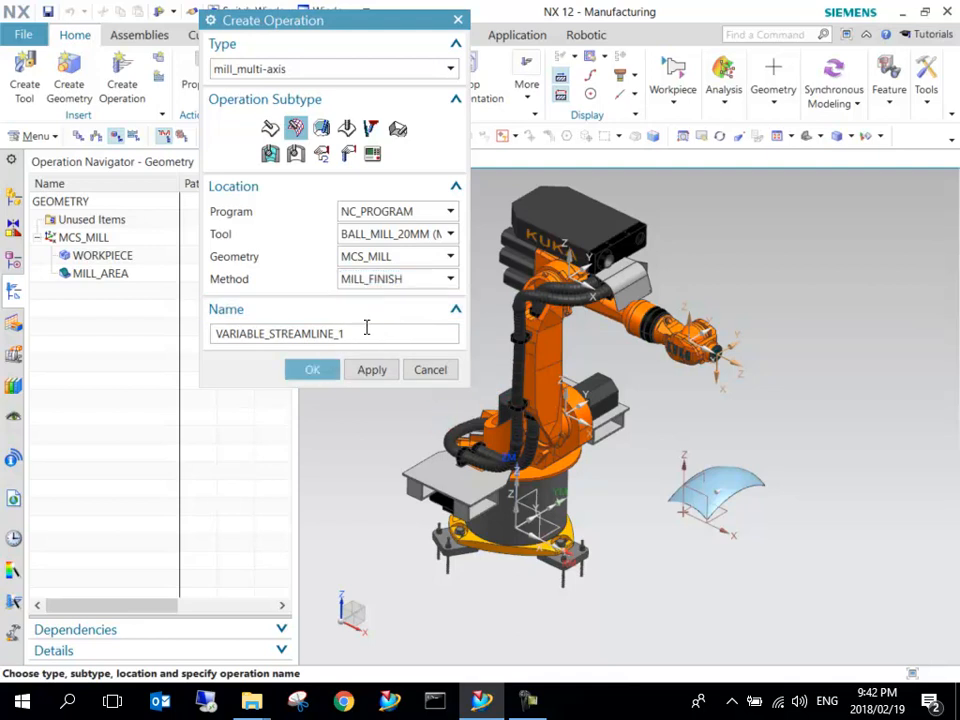
{"action": "left_click", "coordinate": [312, 368]}
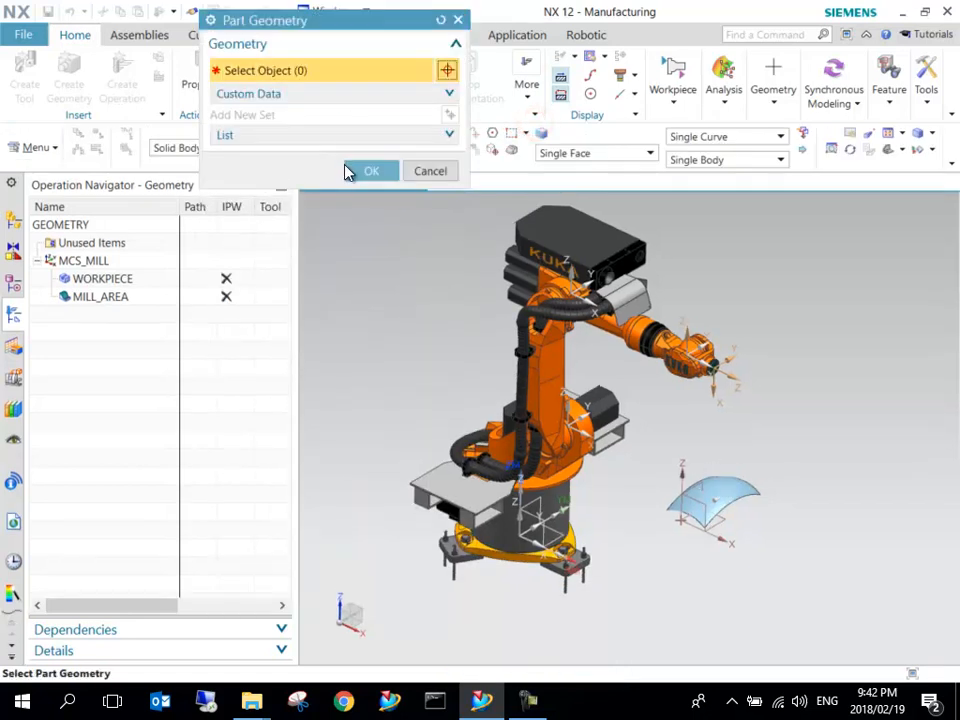
Set the curved face as the cut area and enter the streamline drive method settings.
{"action": "left_click", "coordinate": [372, 170]}
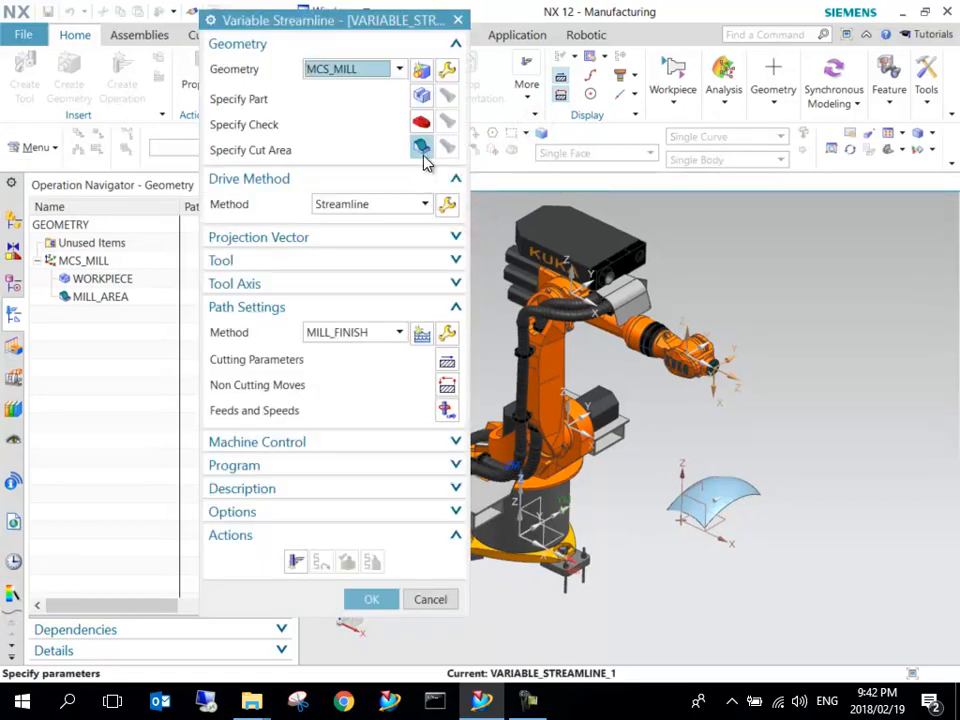
{"action": "left_click", "coordinate": [422, 148]}
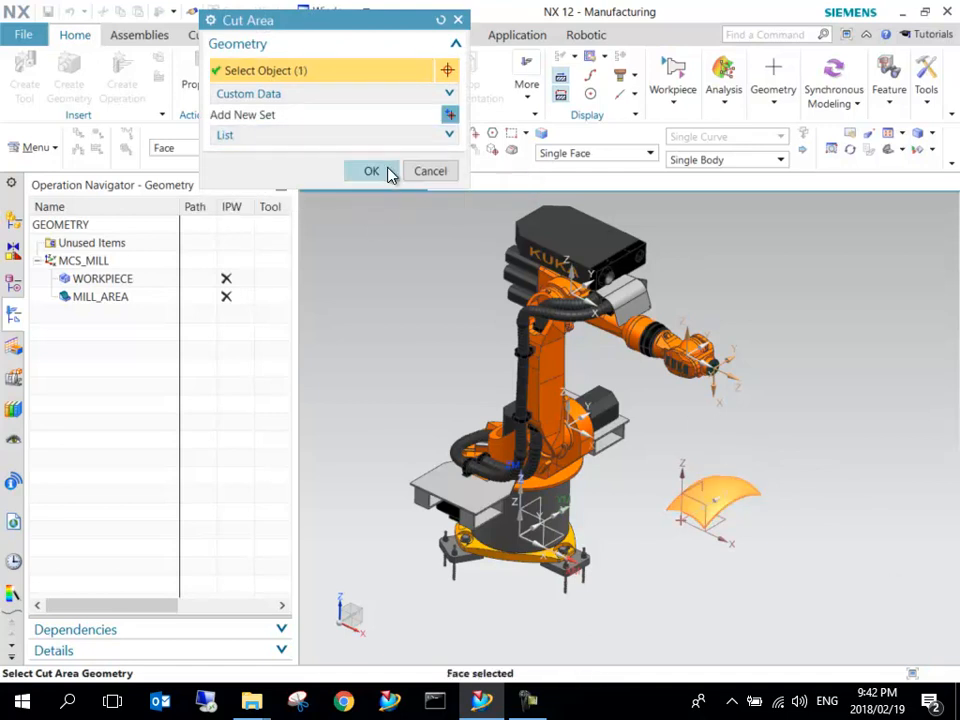
{"action": "left_click", "coordinate": [372, 170]}
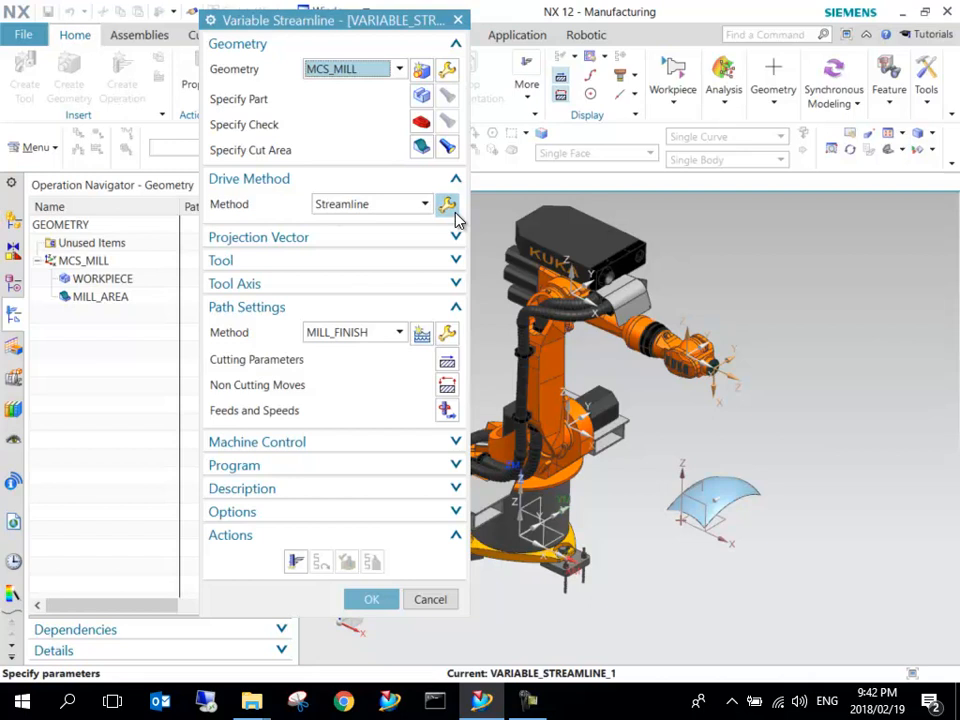
{"action": "left_click", "coordinate": [448, 204]}
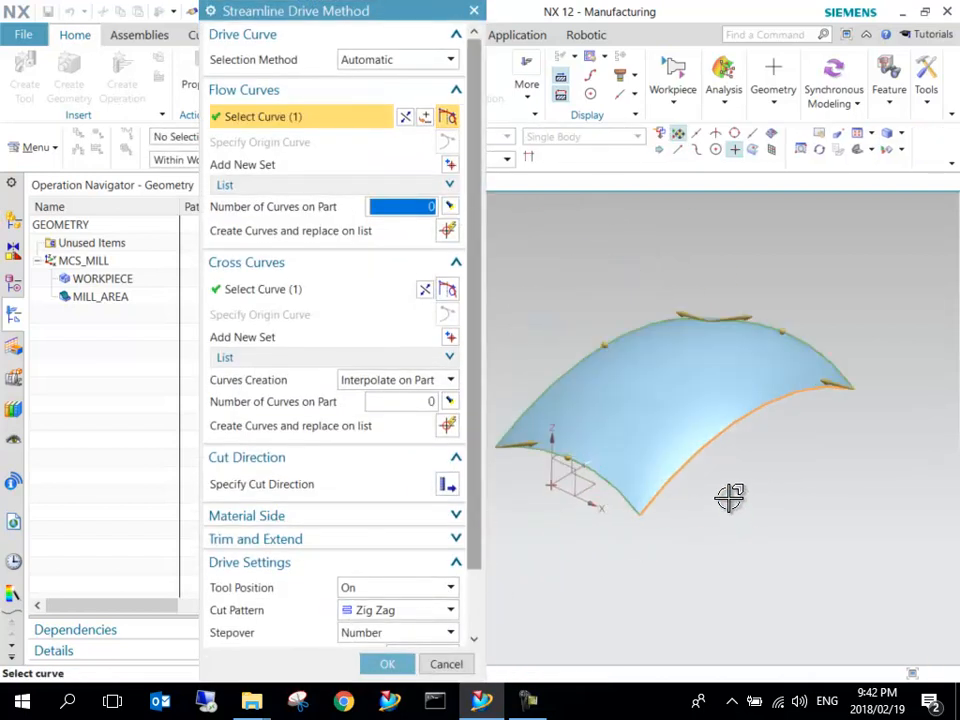
Define the flow and cross curves, with 20 stepovers and the stepover measurement type chosen.
{"action": "left_click_drag", "start_coordinate": [730, 498], "coordinate": [664, 420]}
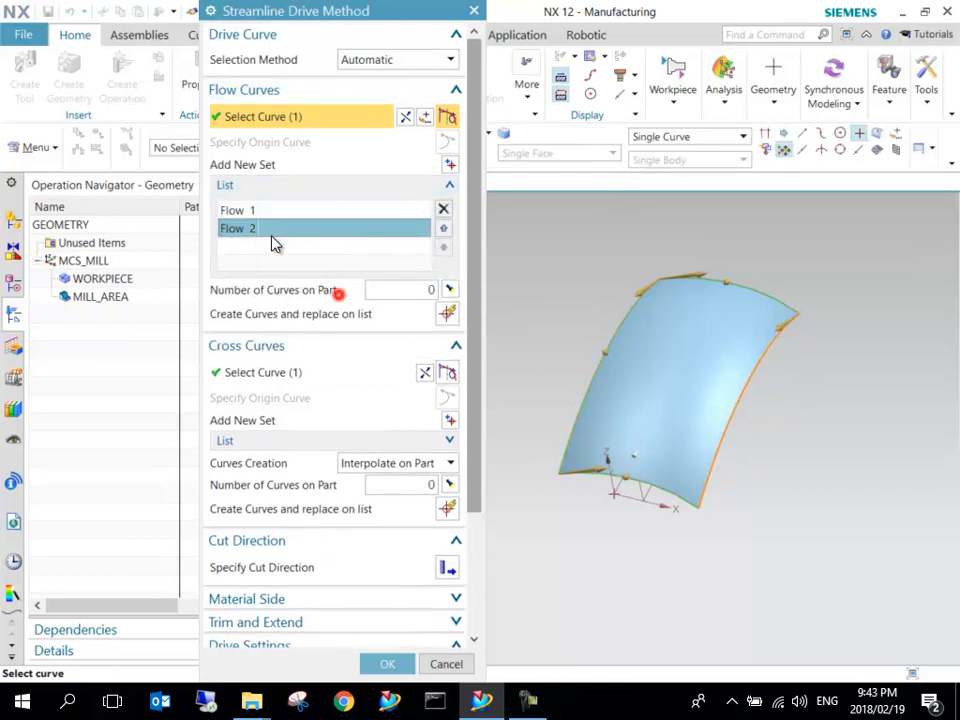
{"action": "left_click", "coordinate": [264, 372]}
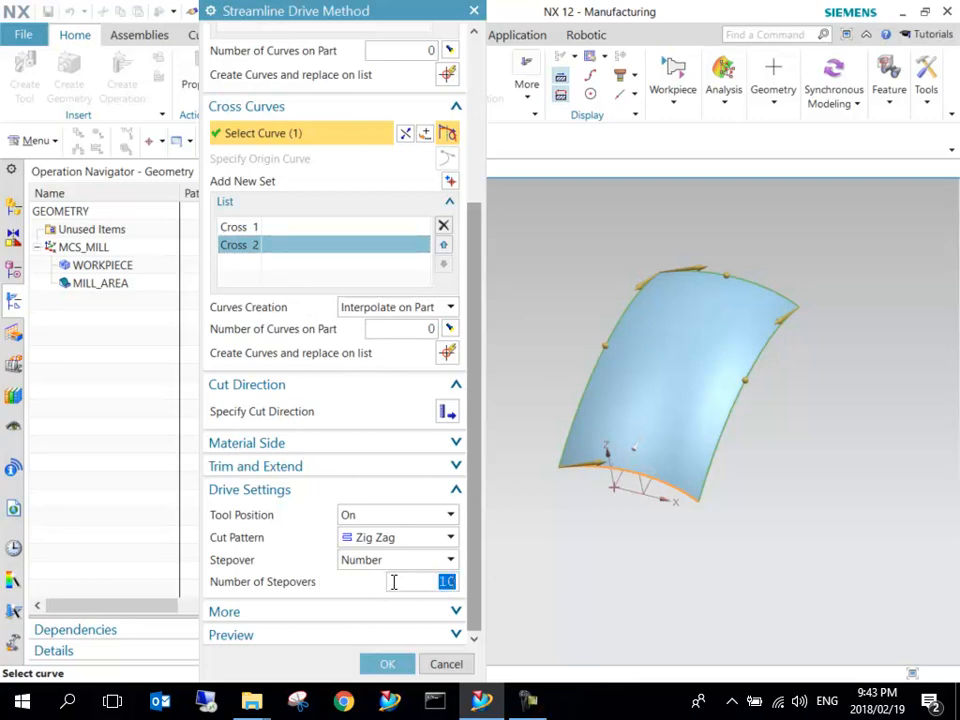
{"action": "type", "text": "20"}
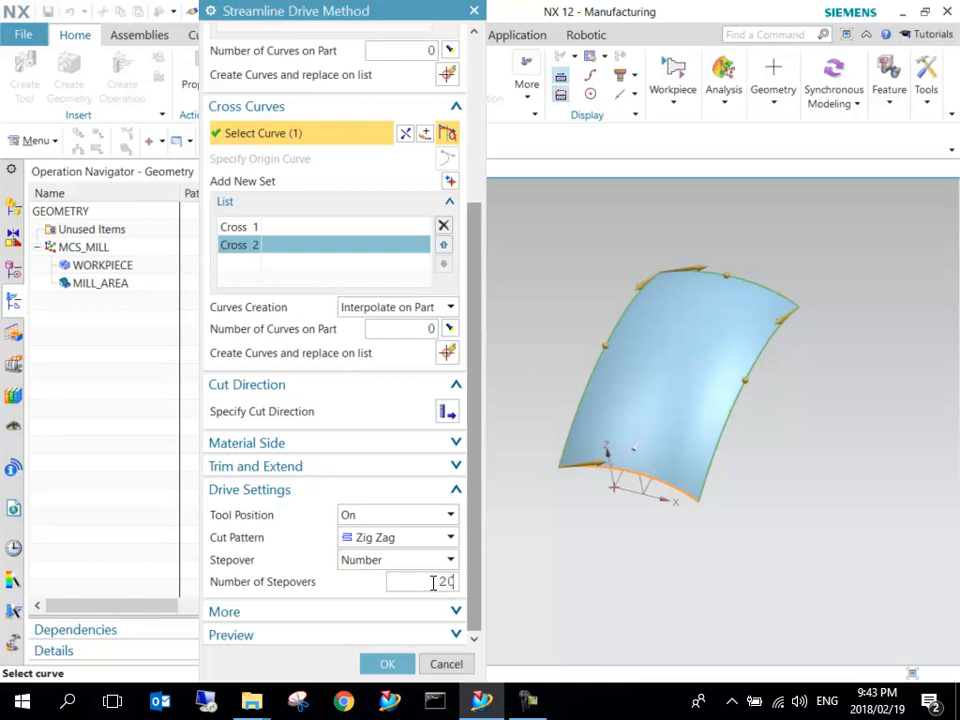
{"action": "left_click", "coordinate": [448, 560]}
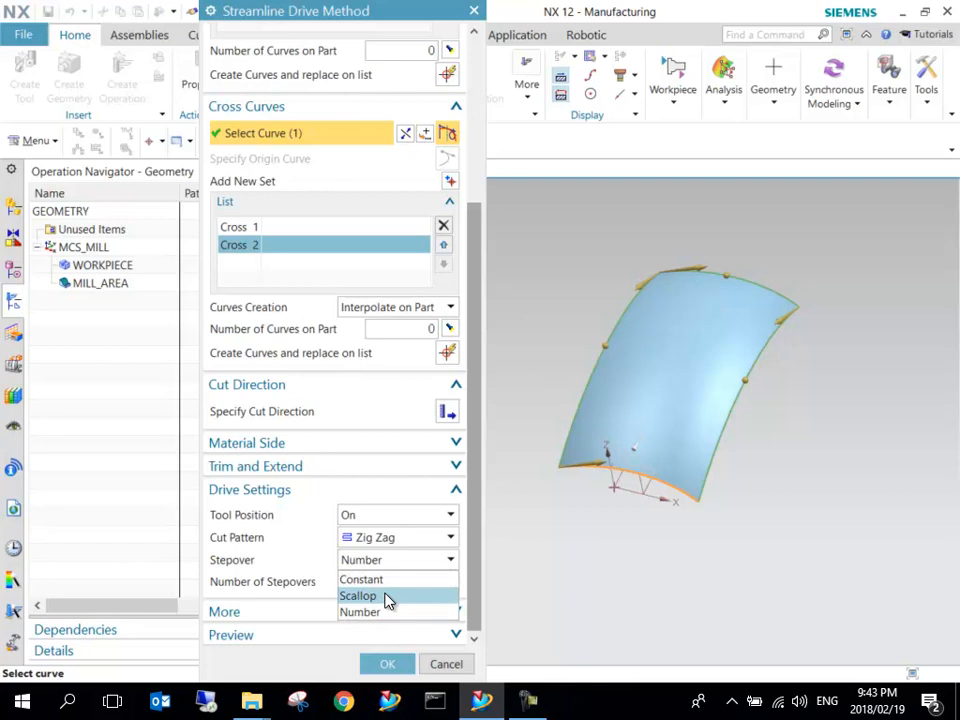
{"action": "left_click", "coordinate": [358, 596]}
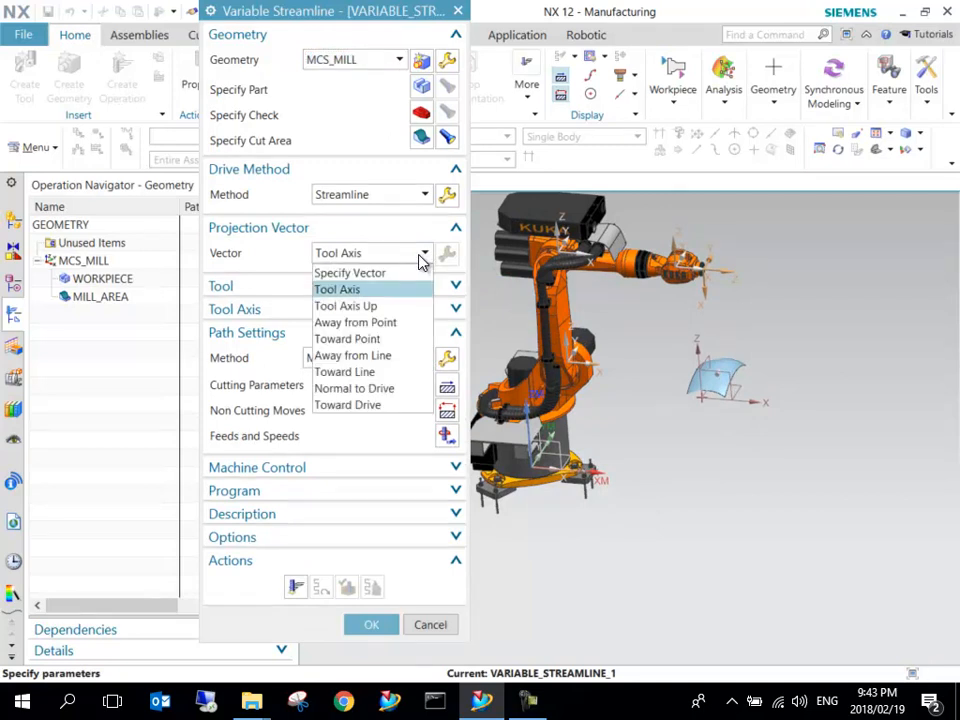
Project along a specified vector with a normal-to-part tool axis; NX reports missing part geometry.
{"action": "left_click", "coordinate": [348, 272]}
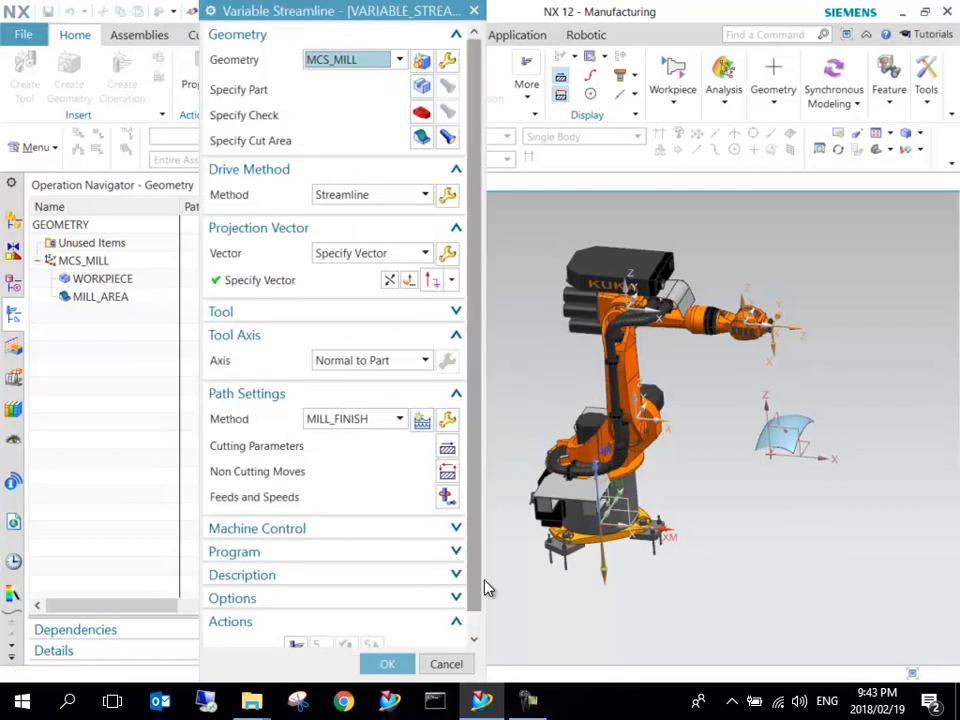
{"action": "left_click", "coordinate": [388, 664]}
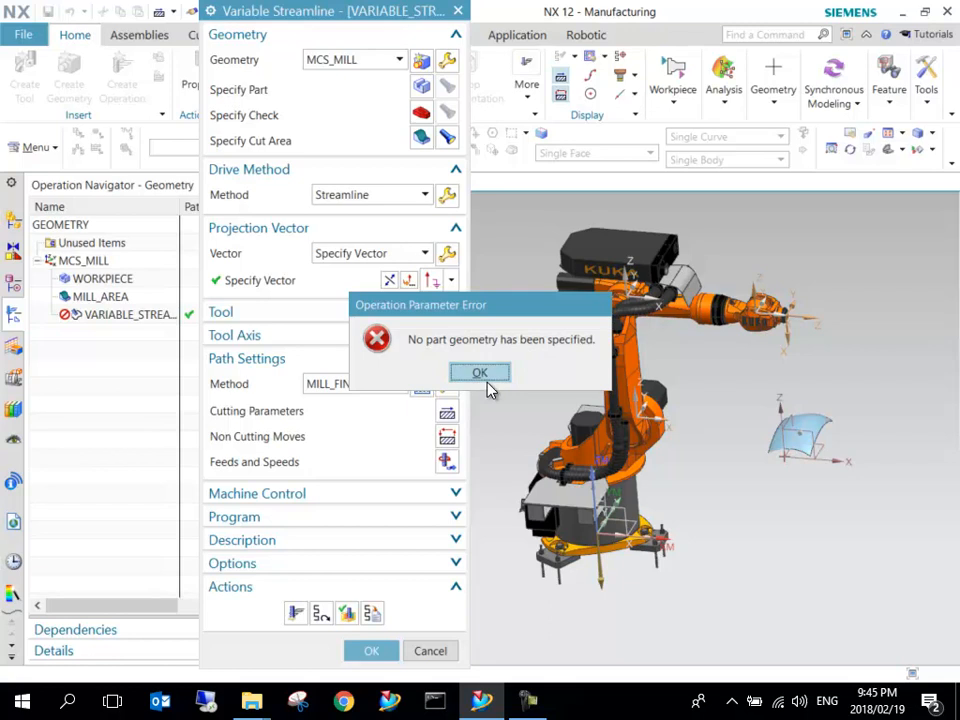
Dismiss the missing-geometry error and assign the curved surface as part geometry.
{"action": "left_click", "coordinate": [480, 372]}
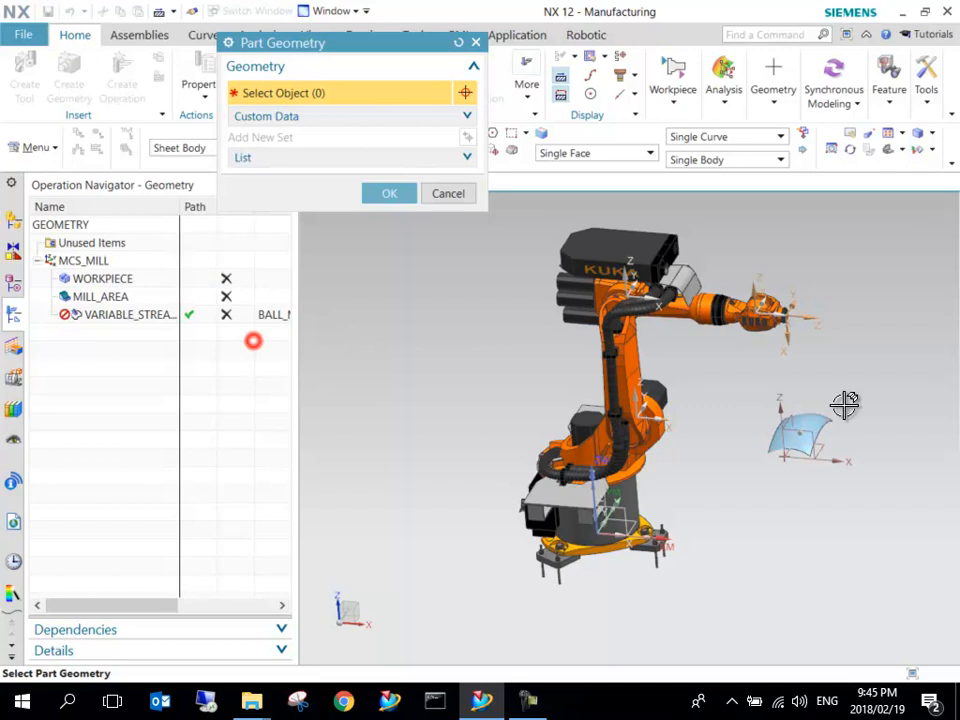
{"action": "left_click", "coordinate": [388, 192]}
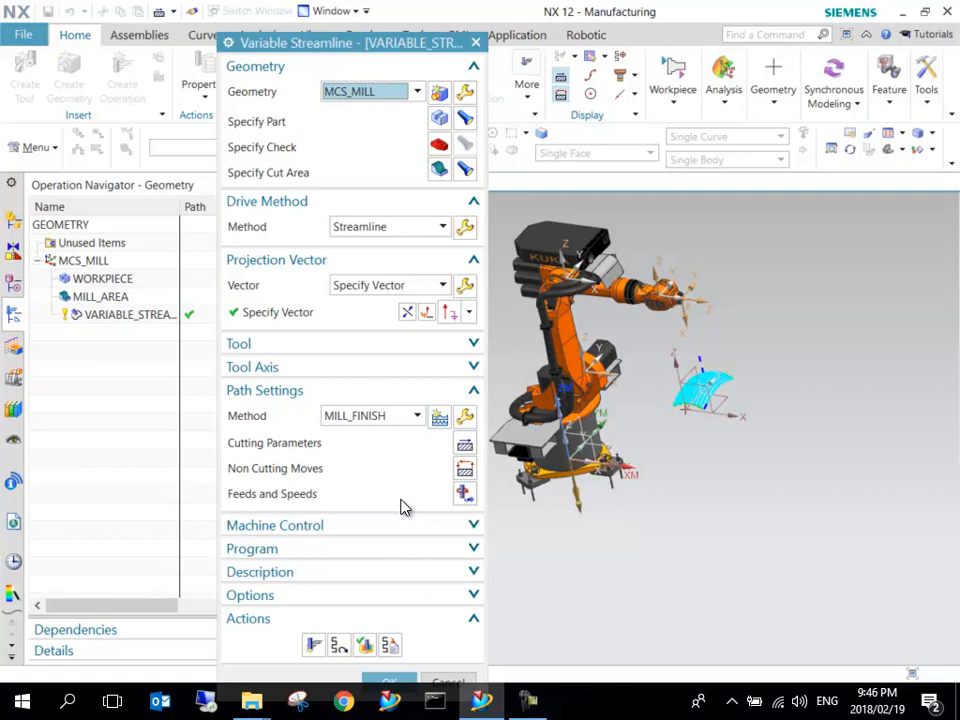
{"action": "mouse_move", "coordinate": [398, 504]}
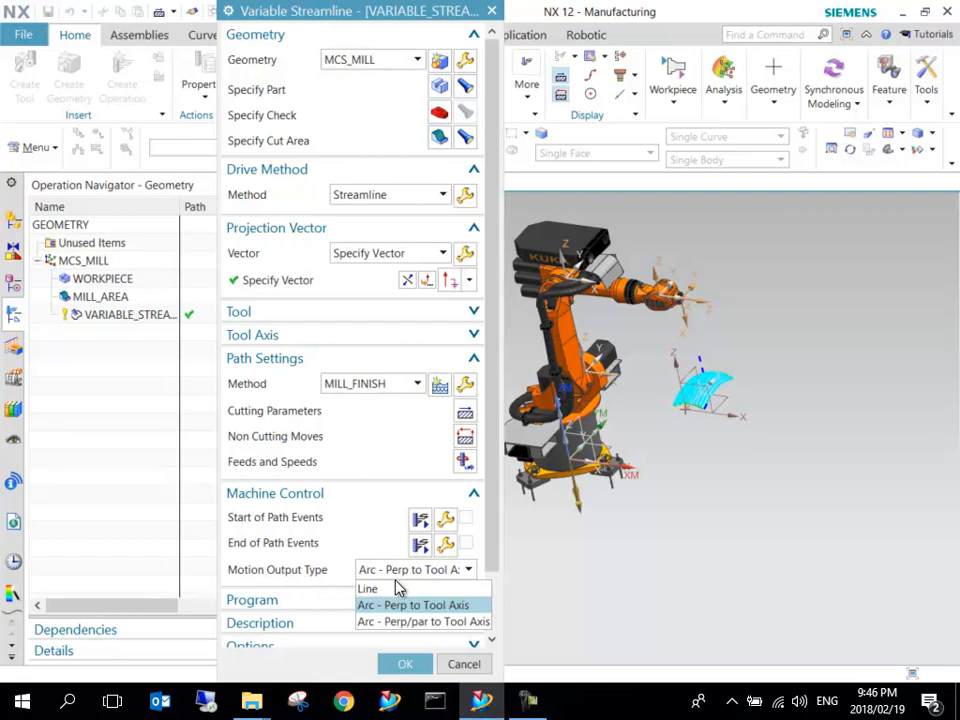
Set Motion Output Type to Line under Machine Control for VARIABLE_STREAMLINE_1.
{"action": "left_click", "coordinate": [368, 588]}
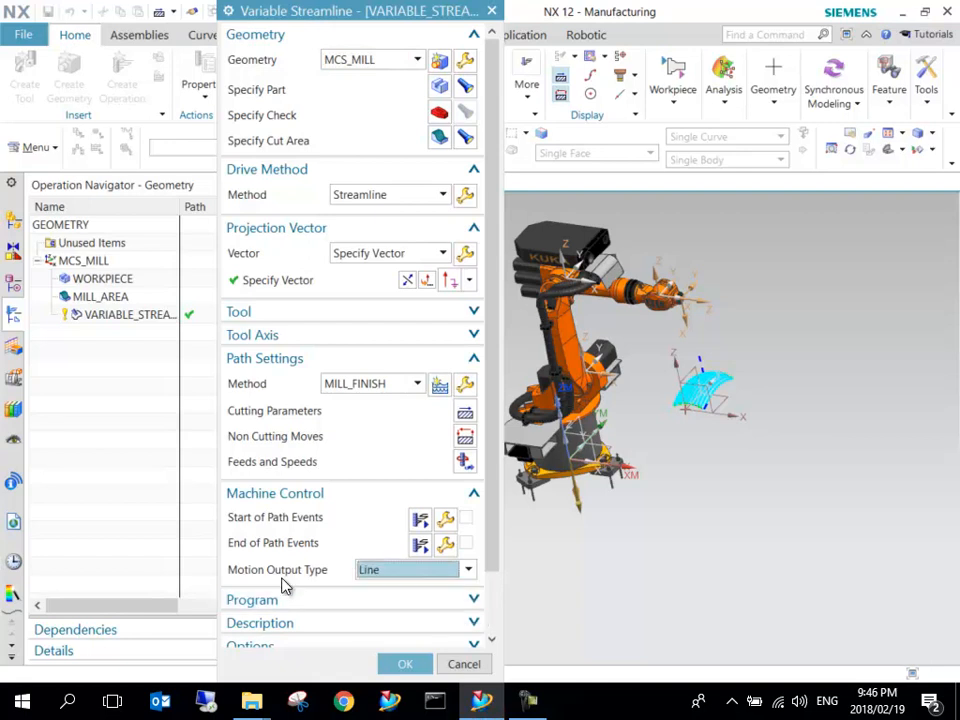
{"action": "scroll", "scroll_direction": "down", "scroll_amount": 3}
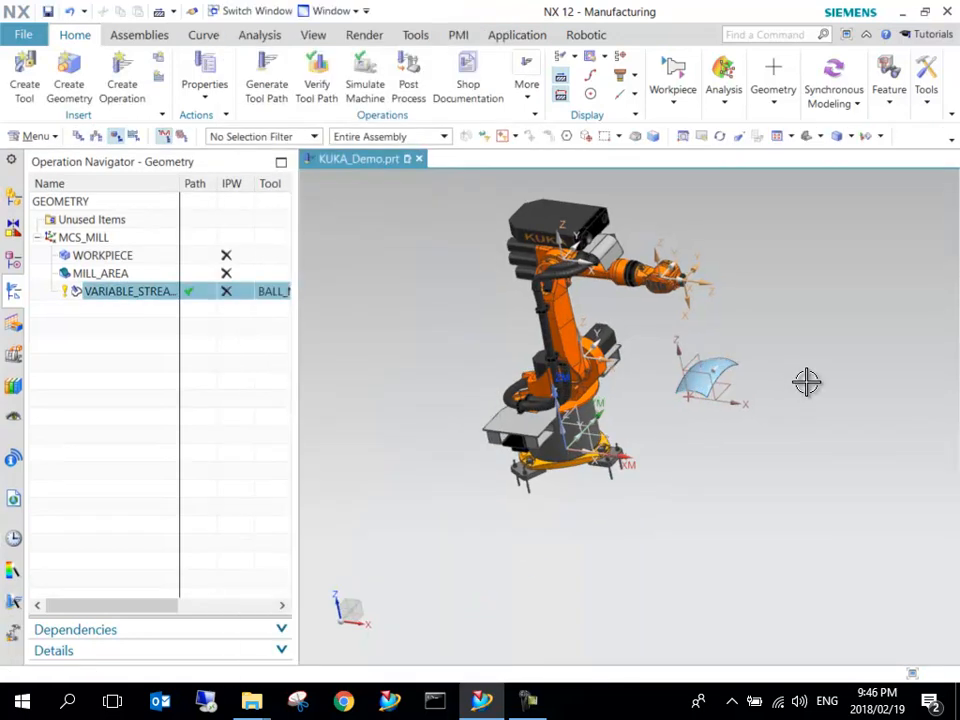
Switch the navigator to Program Order View and select VARIABLE_STREAMLINE_1 under PROGRAM.
{"action": "right_click", "coordinate": [128, 292]}
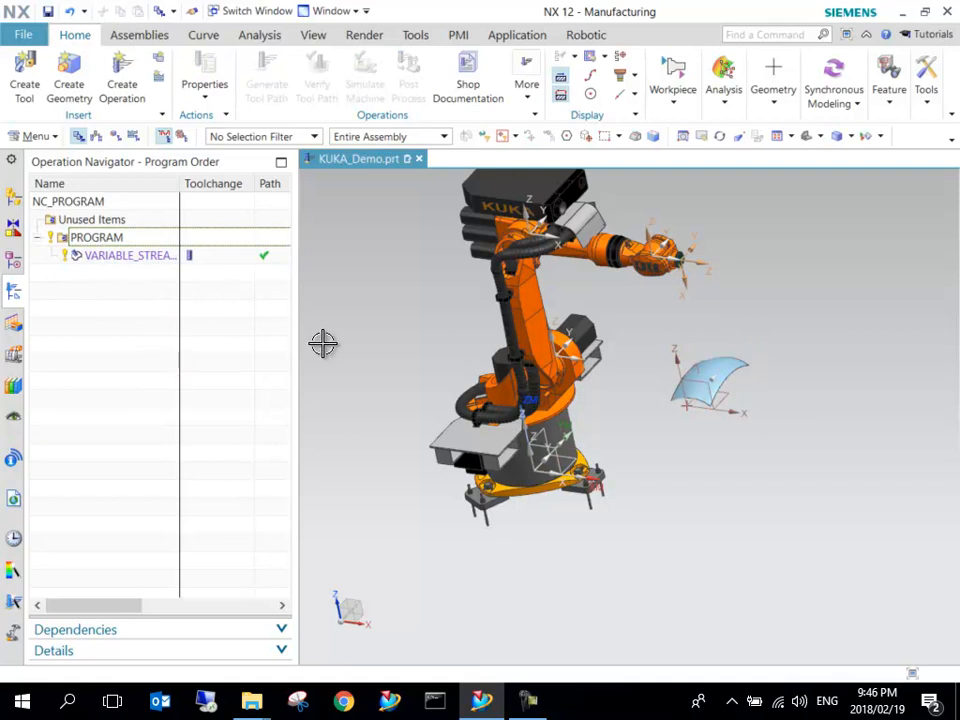
{"action": "left_click_drag", "start_coordinate": [324, 344], "coordinate": [750, 352]}
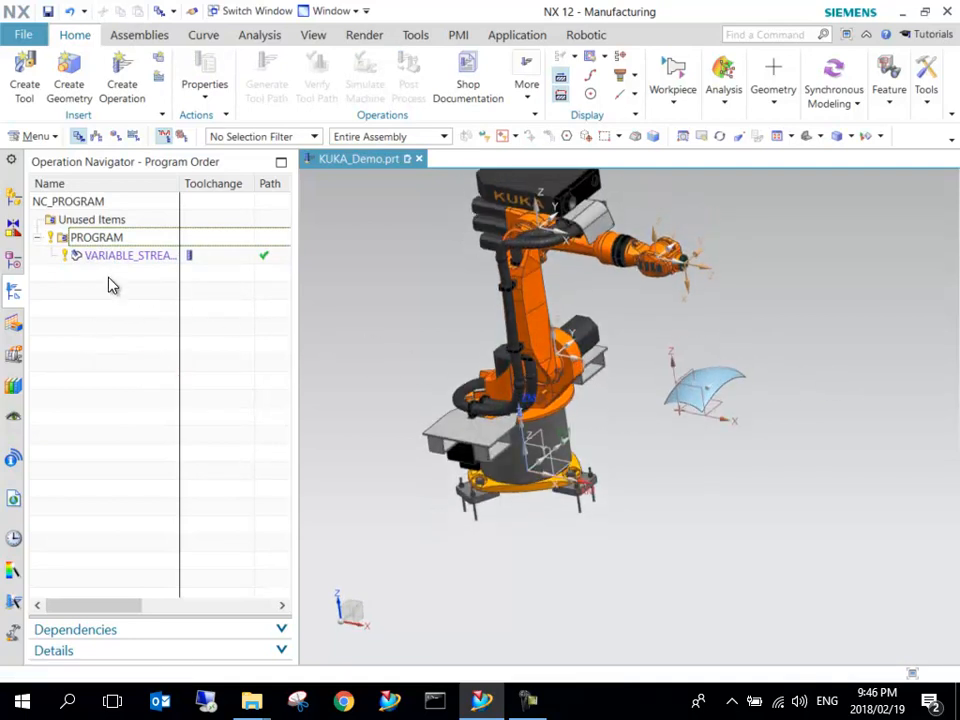
{"action": "left_click", "coordinate": [128, 256]}
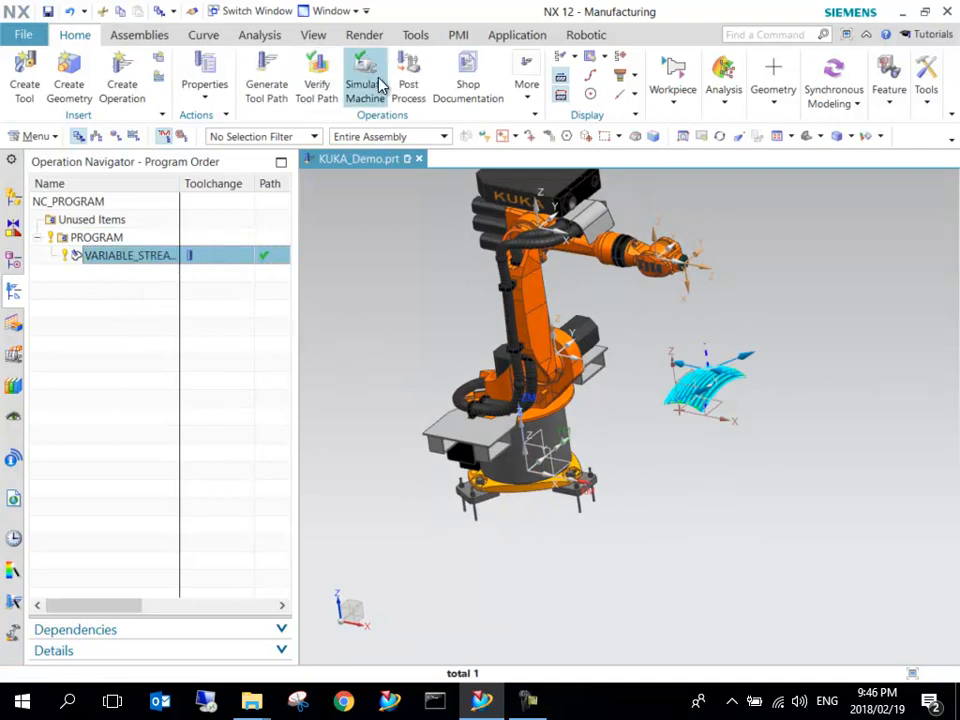
{"action": "mouse_move", "coordinate": [364, 78]}
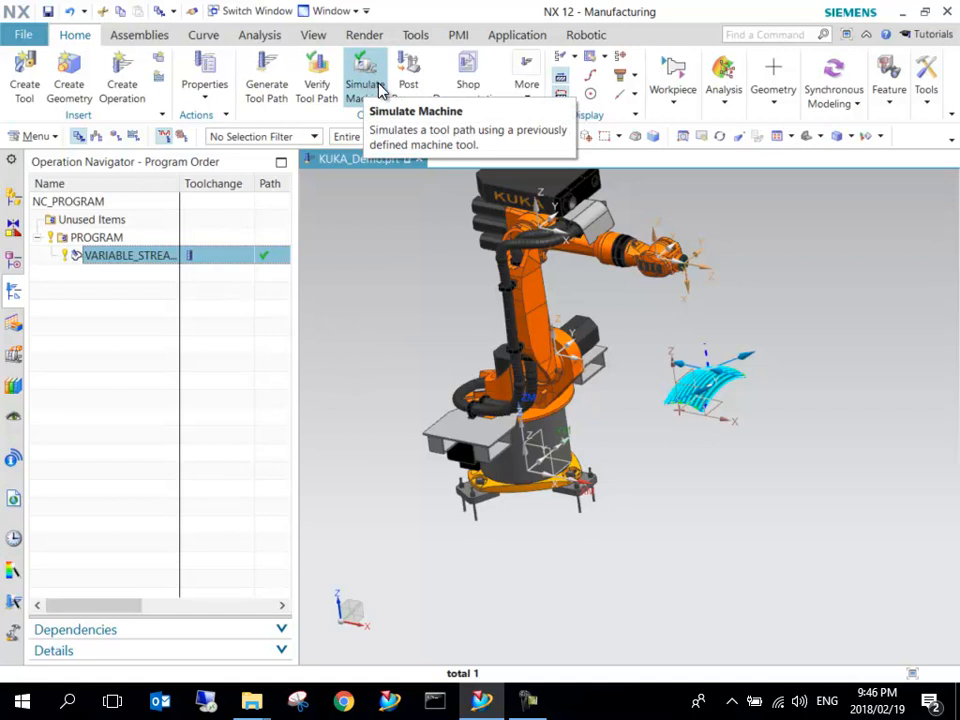
{"action": "mouse_move", "coordinate": [366, 84]}
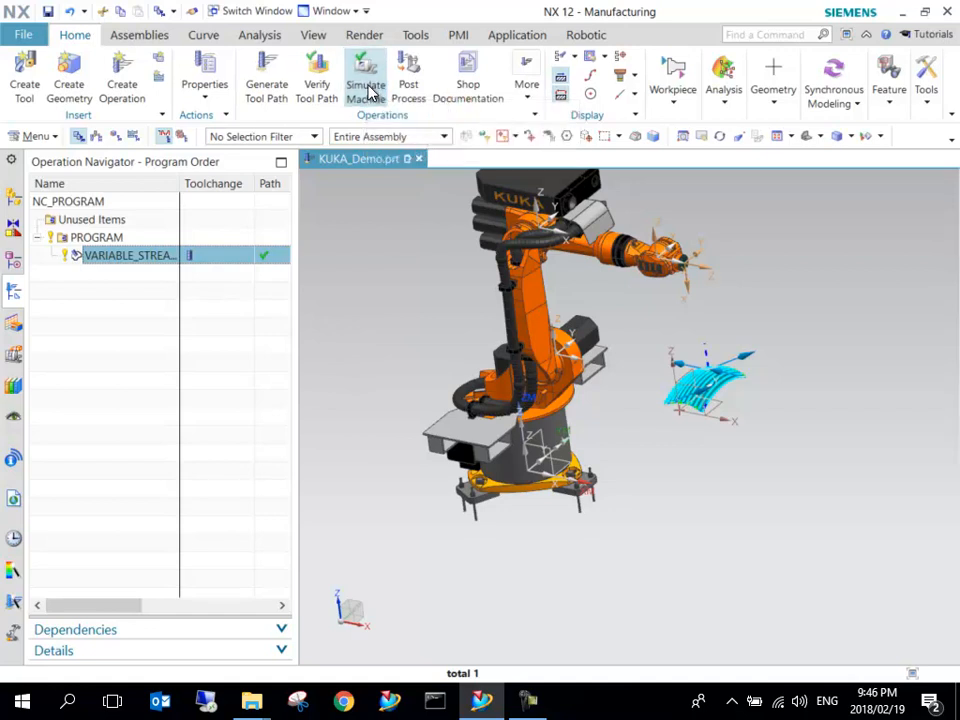
Simulate Machine and play the toolpath; the KUKA robot warns J2 and J5 exceed limits.
{"action": "left_click", "coordinate": [364, 84]}
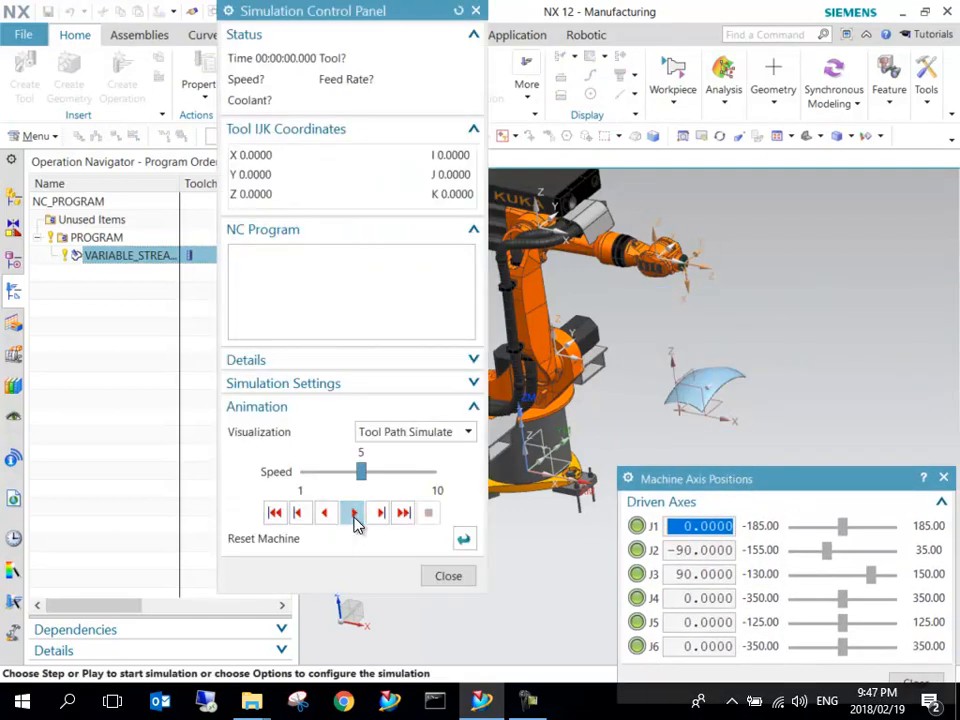
{"action": "mouse_move", "coordinate": [352, 512]}
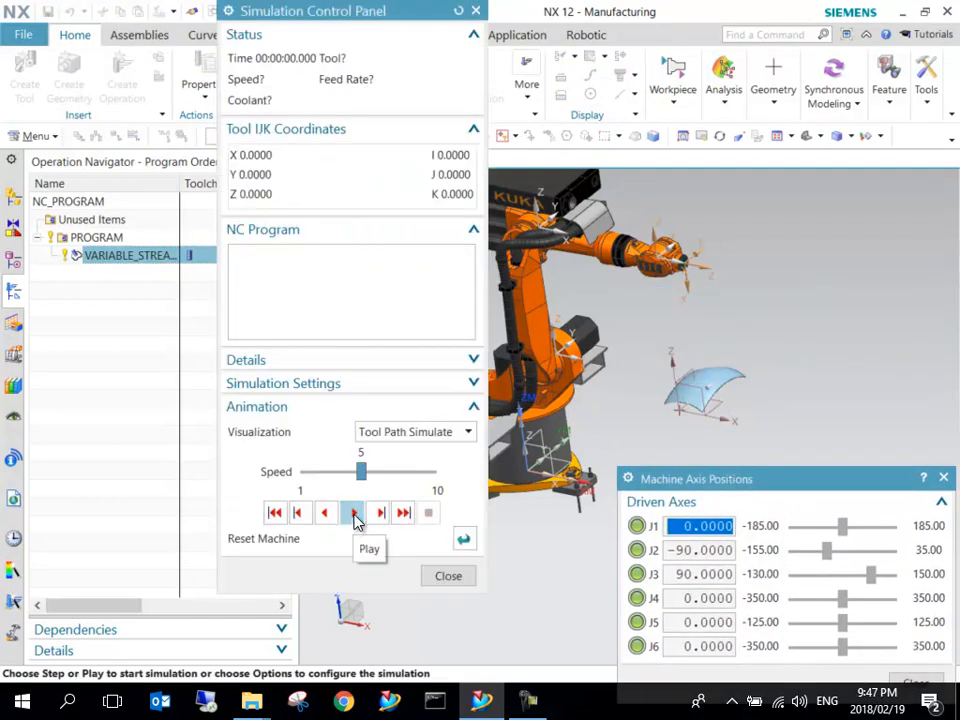
{"action": "left_click", "coordinate": [352, 512]}
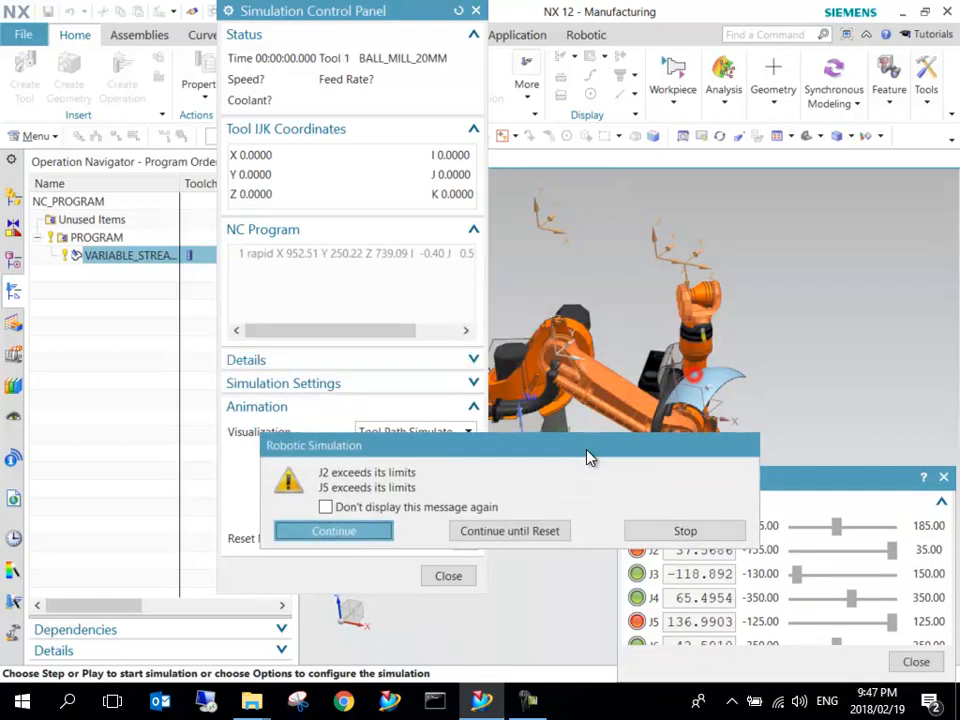